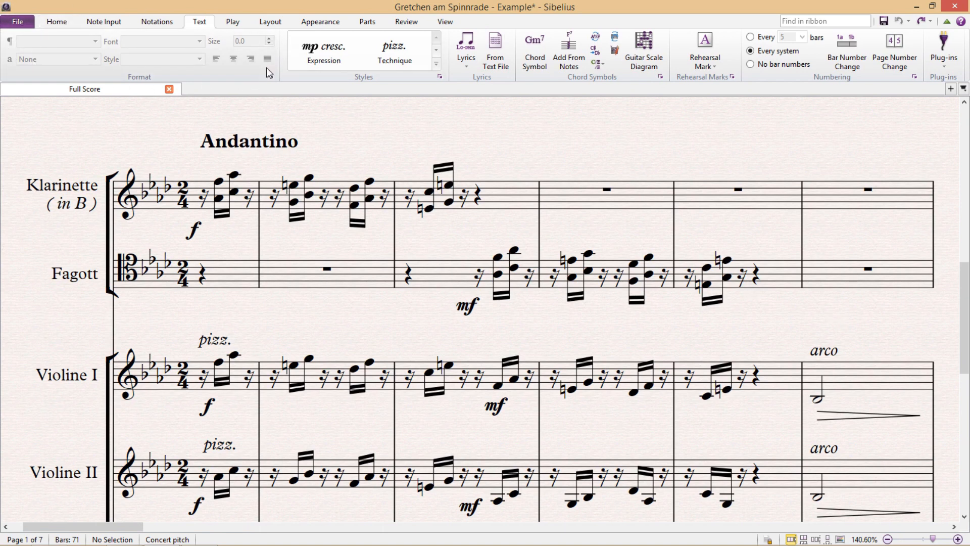
{"action": "mouse_move", "coordinate": [167, 149]}
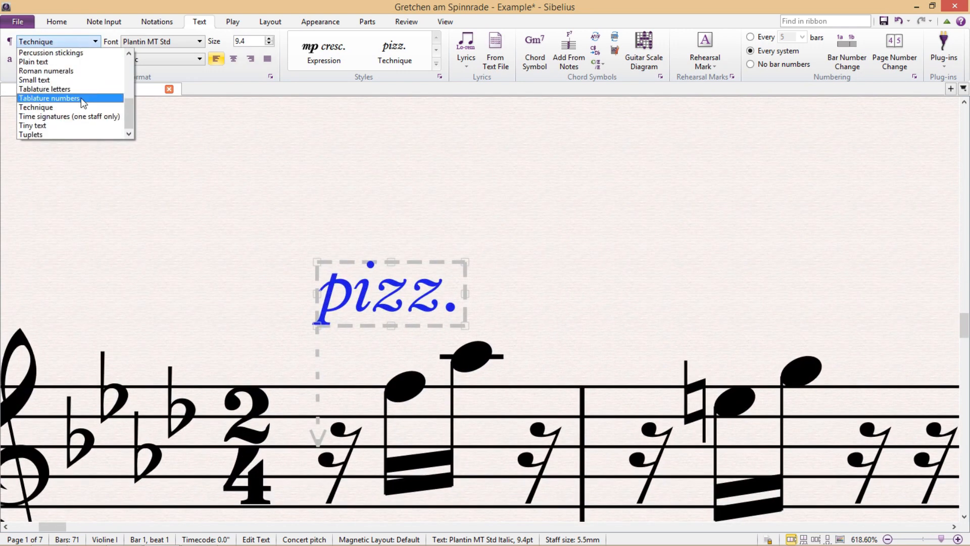
Step: Make the Violin I pizz. marking Tiny text in Petrucci, change its weight and right-align it
{"action": "left_click", "coordinate": [34, 126]}
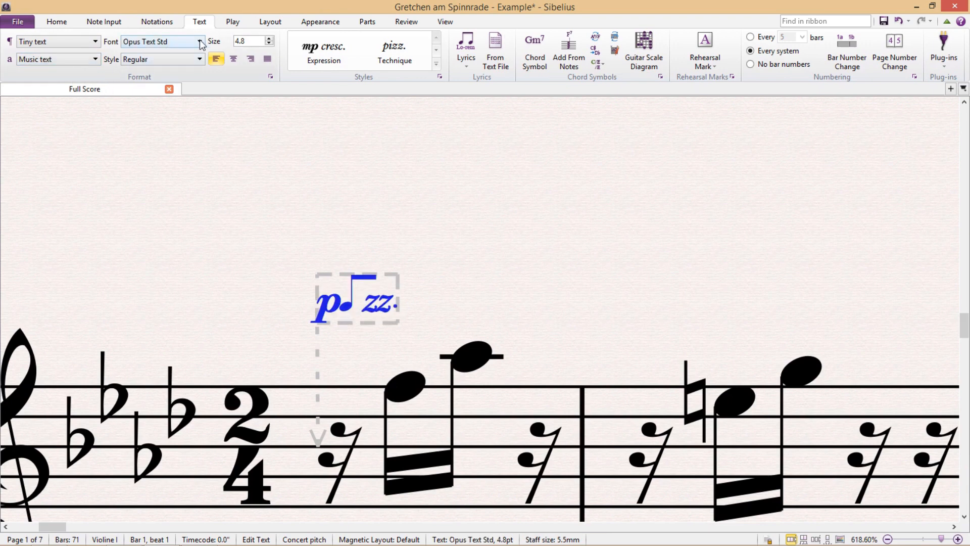
{"action": "left_click", "coordinate": [199, 42]}
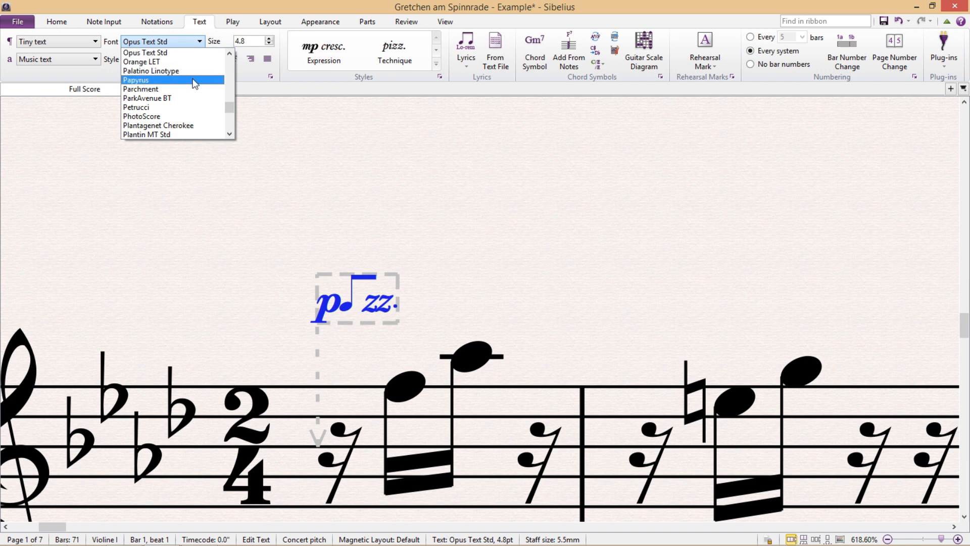
{"action": "left_click", "coordinate": [137, 107]}
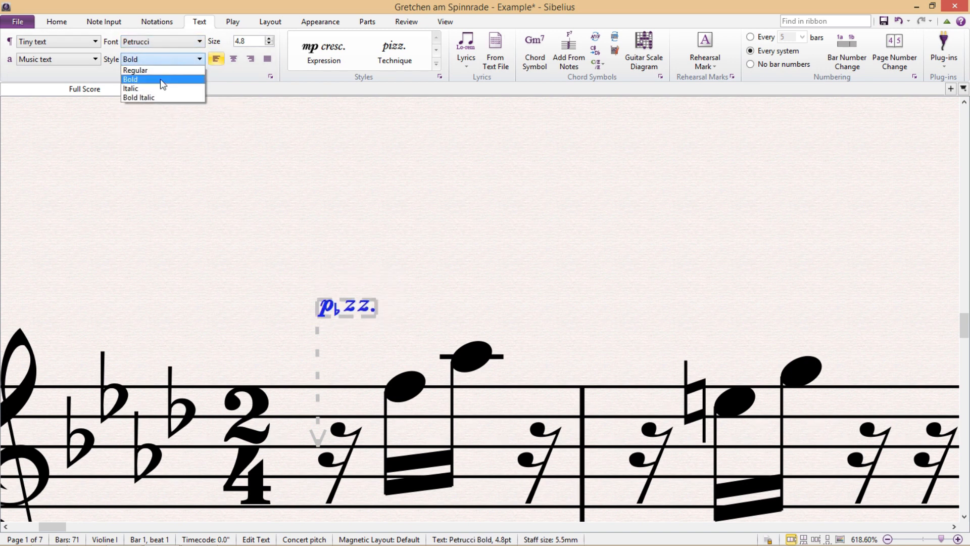
{"action": "left_click", "coordinate": [131, 88]}
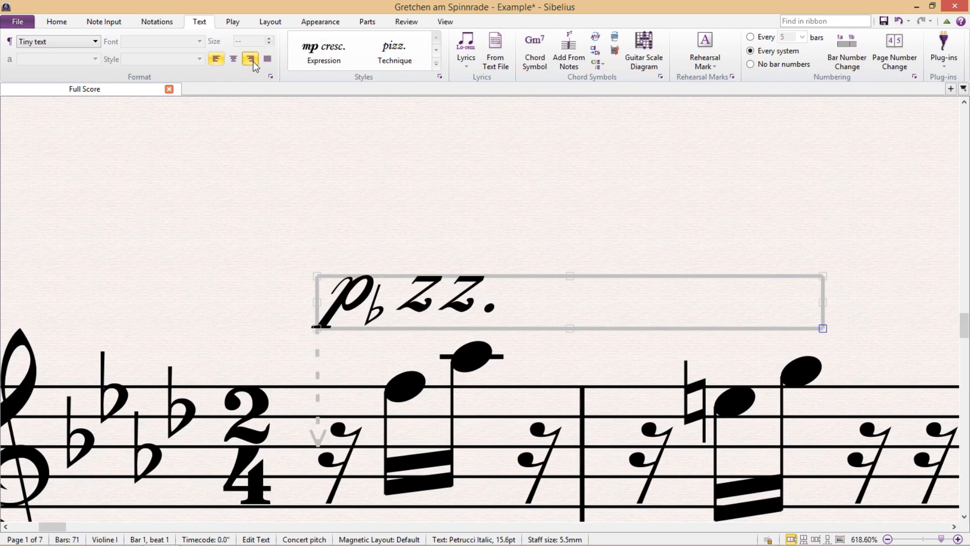
{"action": "left_click", "coordinate": [250, 59]}
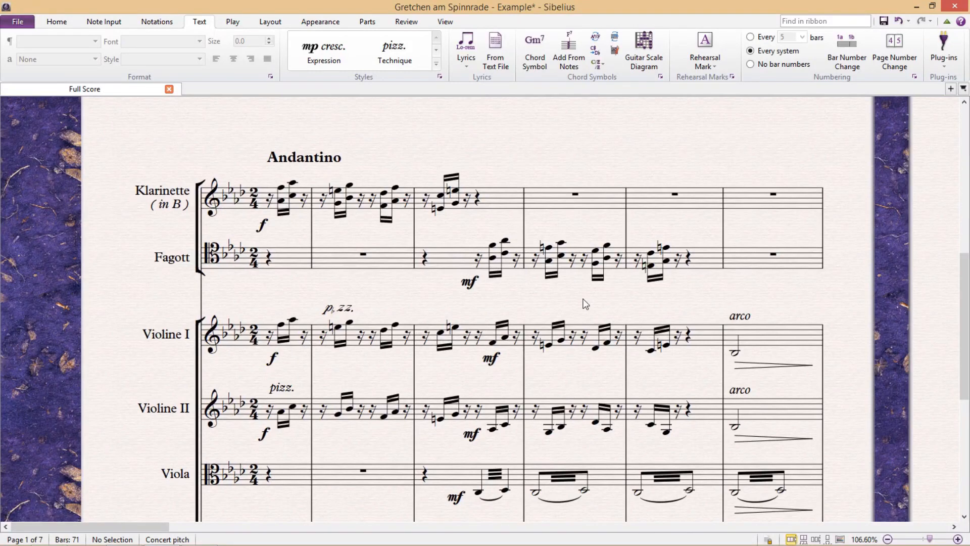
{"action": "mouse_move", "coordinate": [554, 297]}
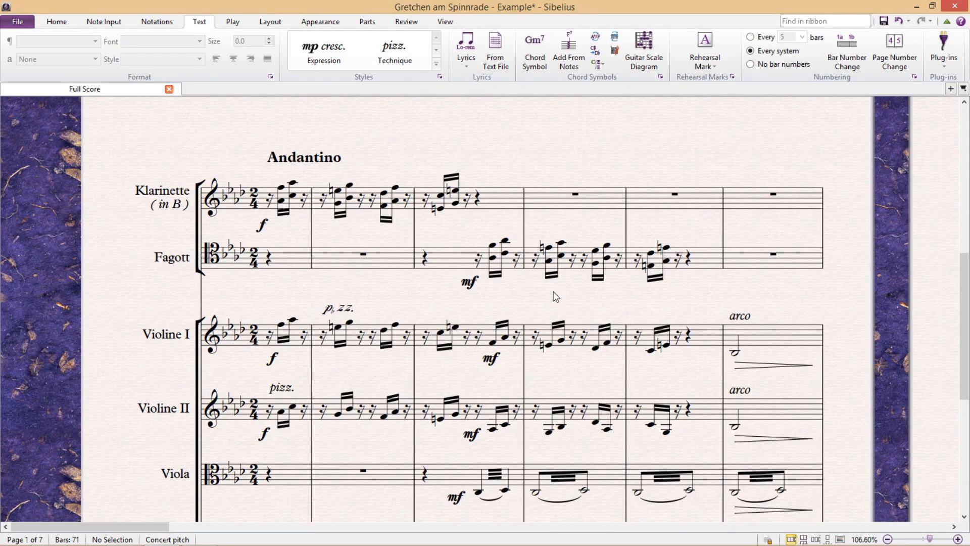
{"action": "mouse_move", "coordinate": [329, 161]}
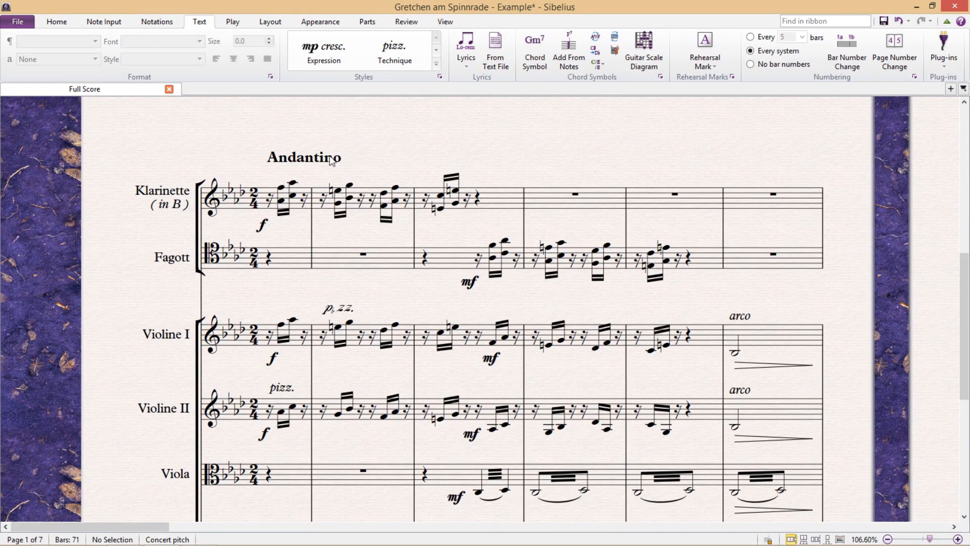
{"action": "mouse_move", "coordinate": [896, 242]}
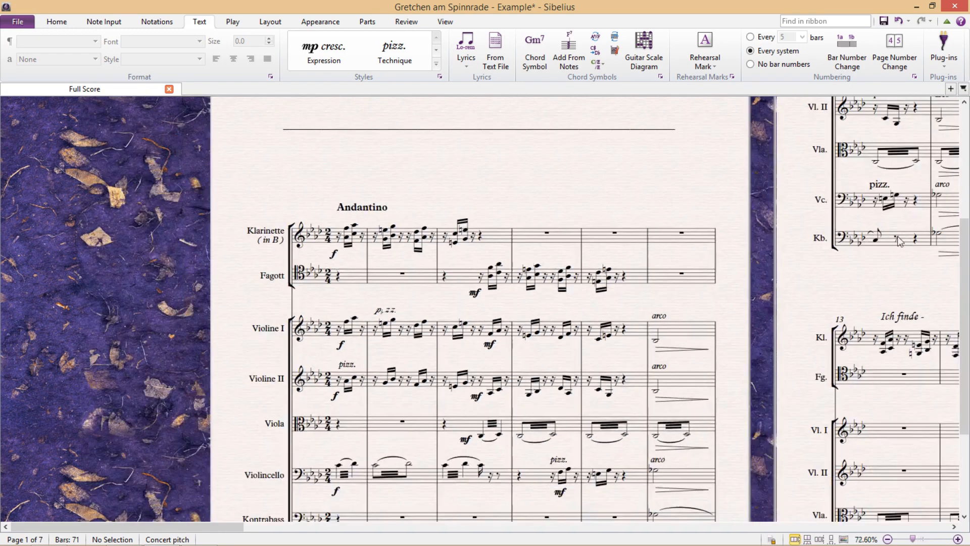
{"action": "mouse_move", "coordinate": [798, 266]}
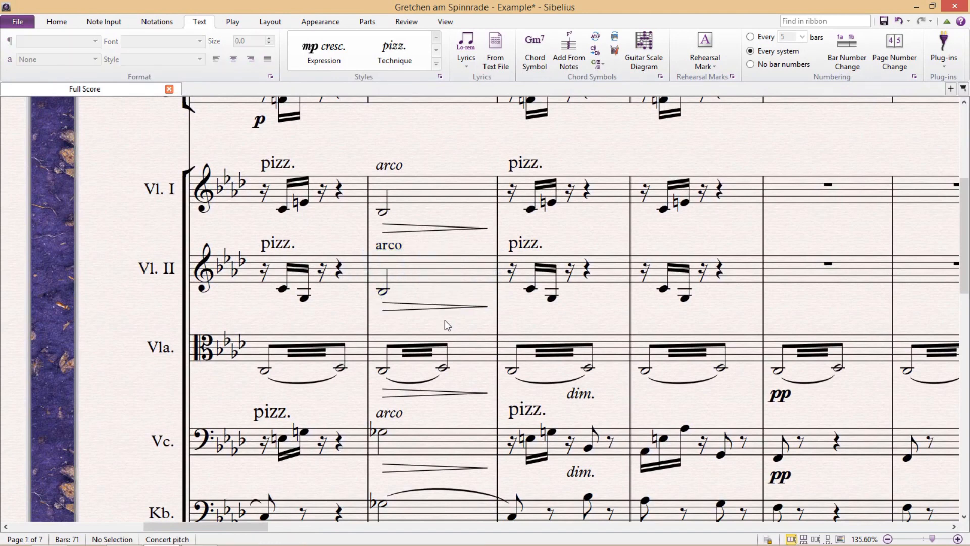
{"action": "mouse_move", "coordinate": [364, 426]}
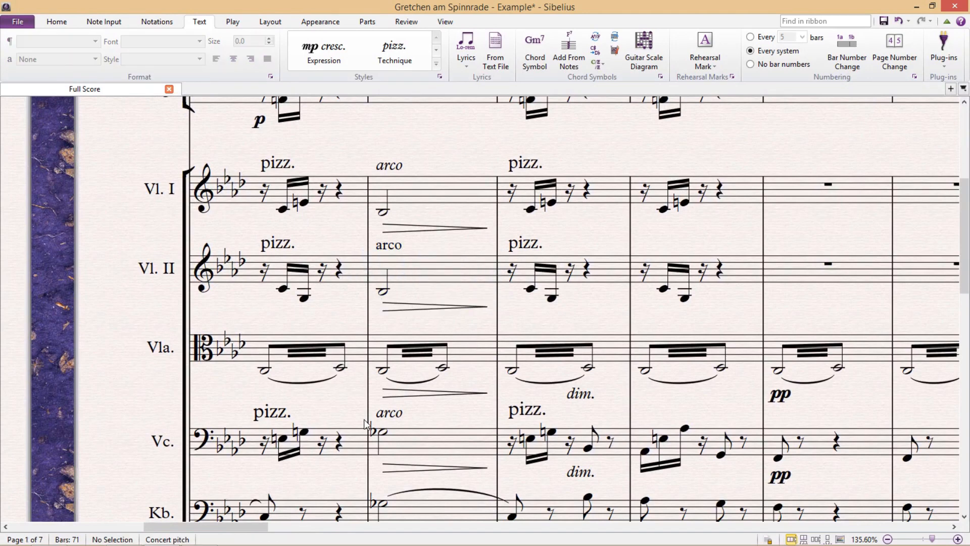
Step: Scroll to the bar 7 string staves on page 2 with their pizz. and arco markings
{"action": "left_click", "coordinate": [277, 164]}
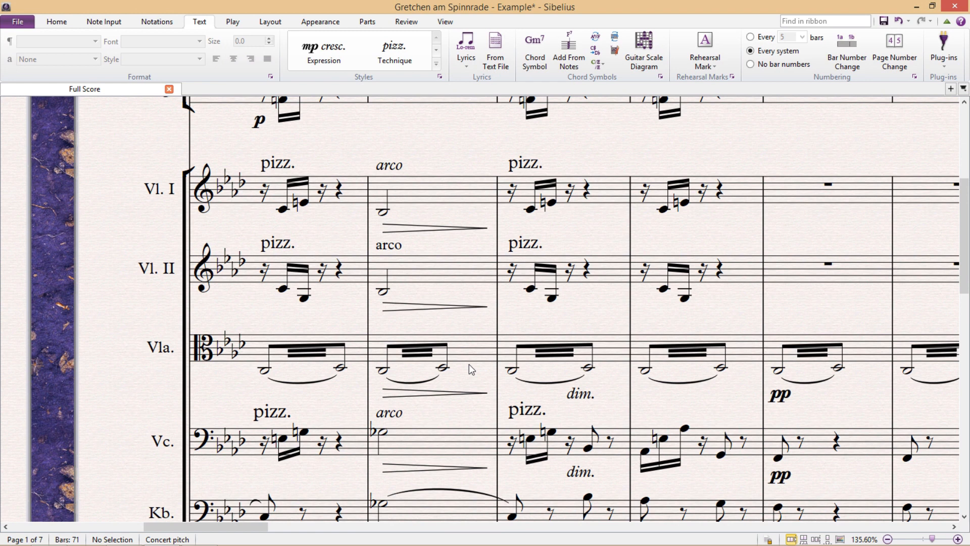
{"action": "mouse_move", "coordinate": [465, 356]}
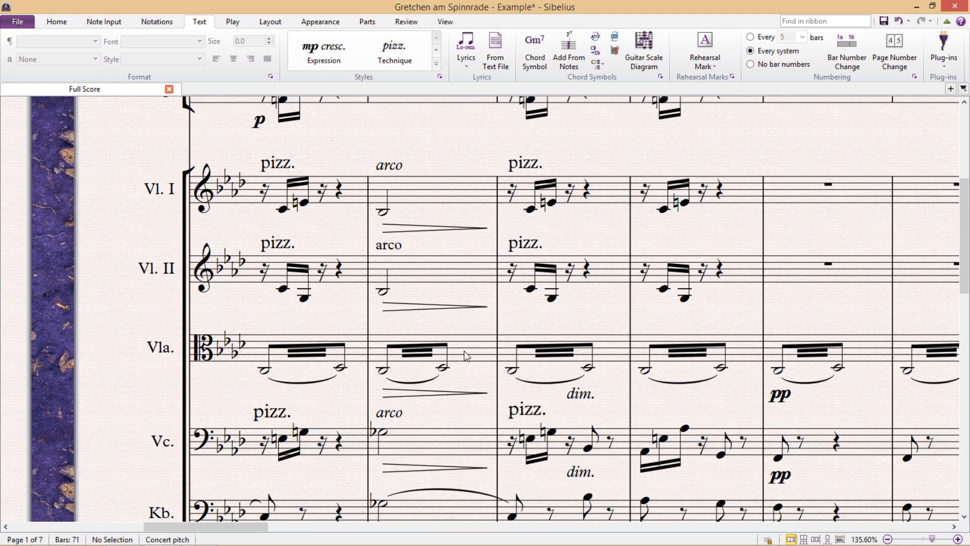
{"action": "mouse_move", "coordinate": [428, 221]}
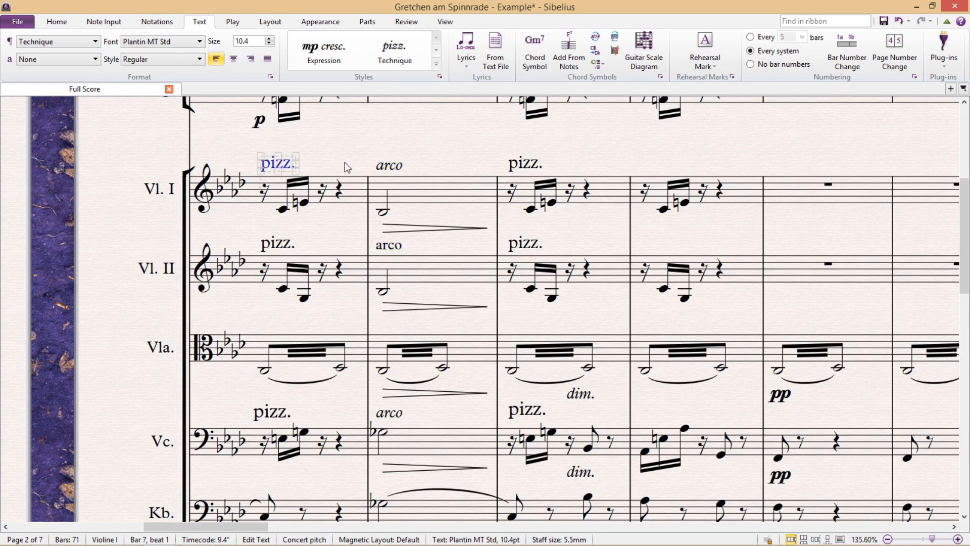
{"action": "left_click", "coordinate": [526, 163]}
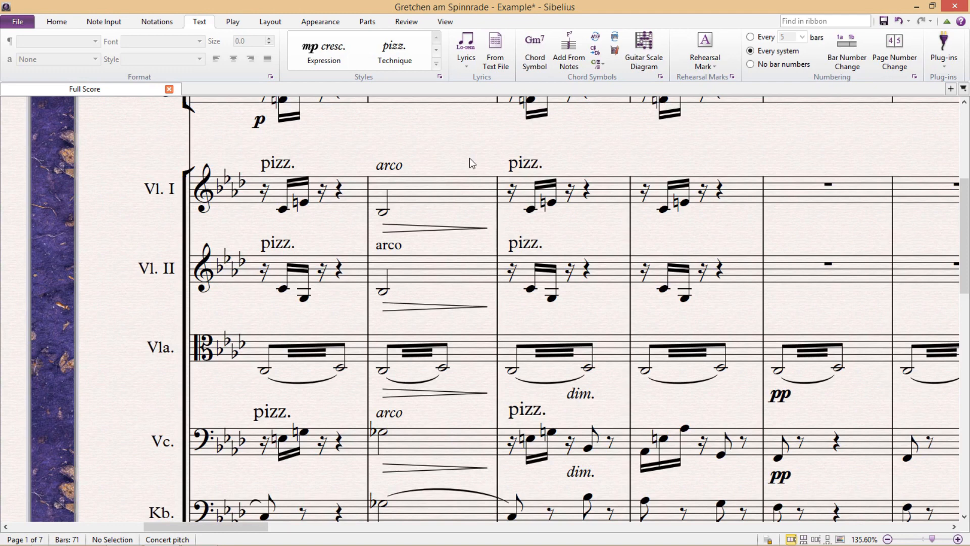
{"action": "mouse_move", "coordinate": [341, 136]}
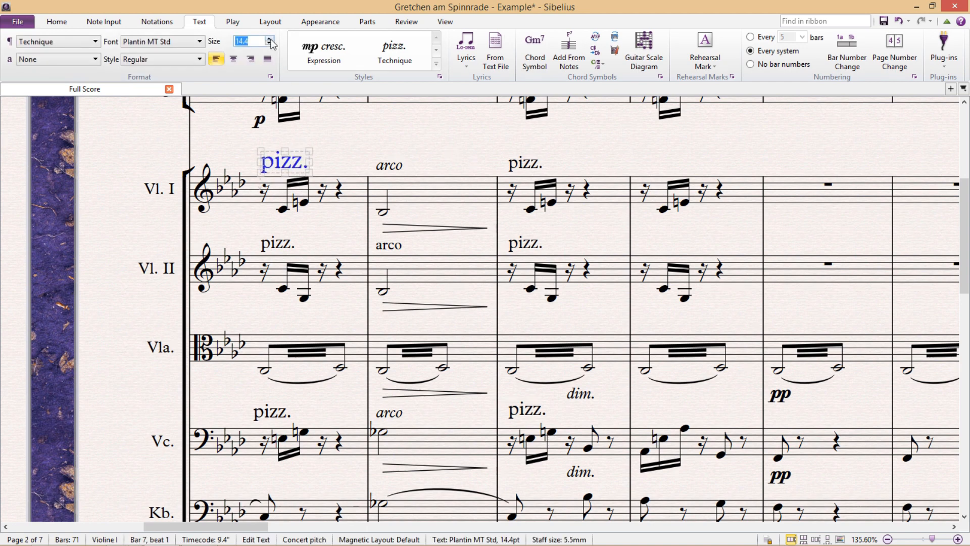
{"action": "left_click", "coordinate": [269, 44]}
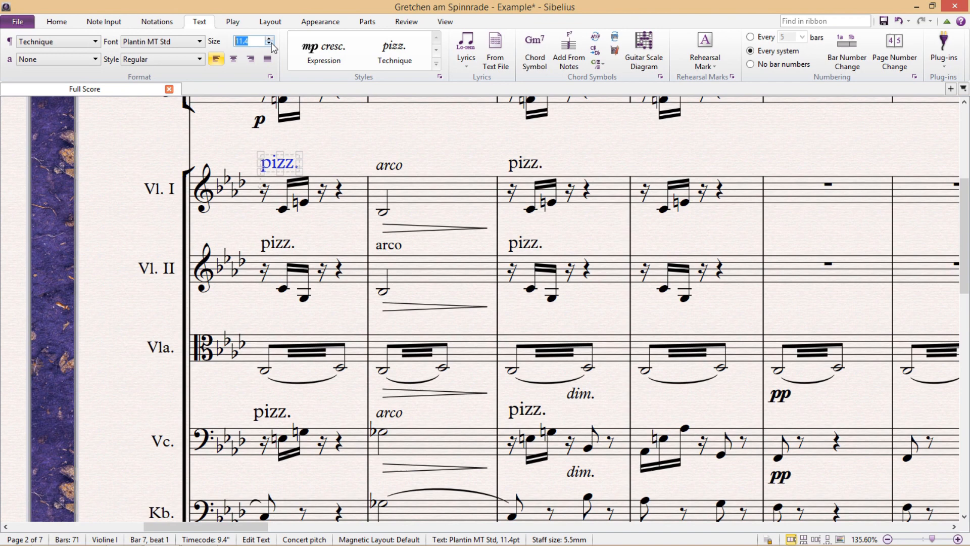
{"action": "left_click", "coordinate": [267, 39]}
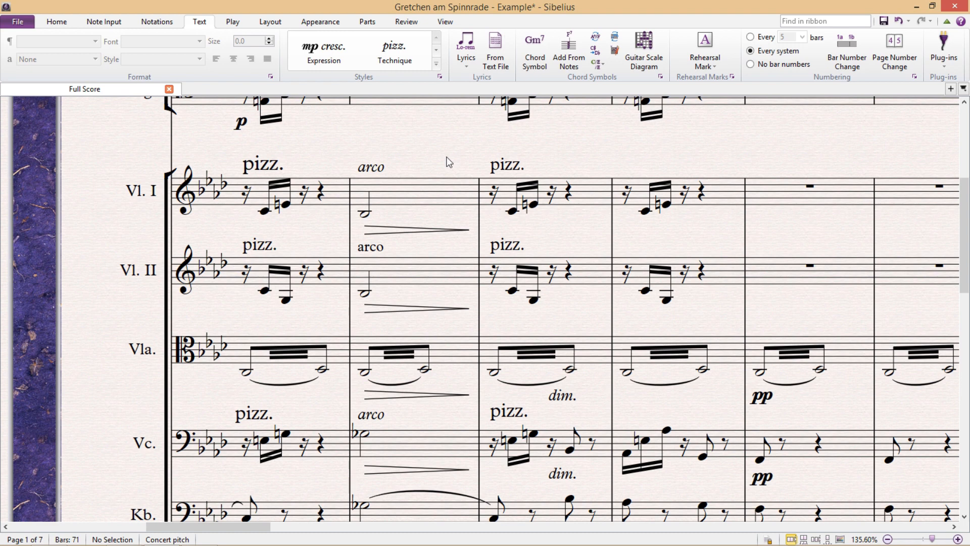
{"action": "mouse_move", "coordinate": [448, 156]}
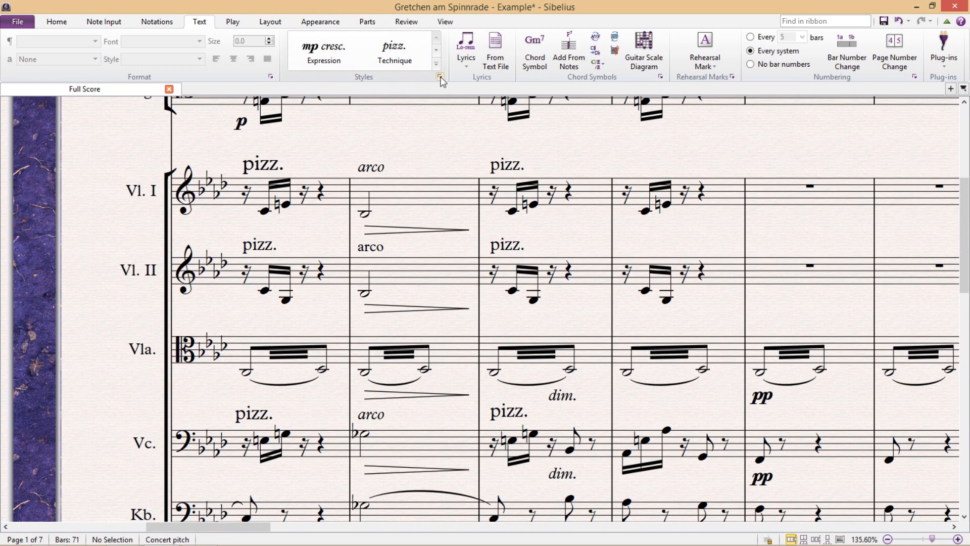
{"action": "mouse_move", "coordinate": [439, 77]}
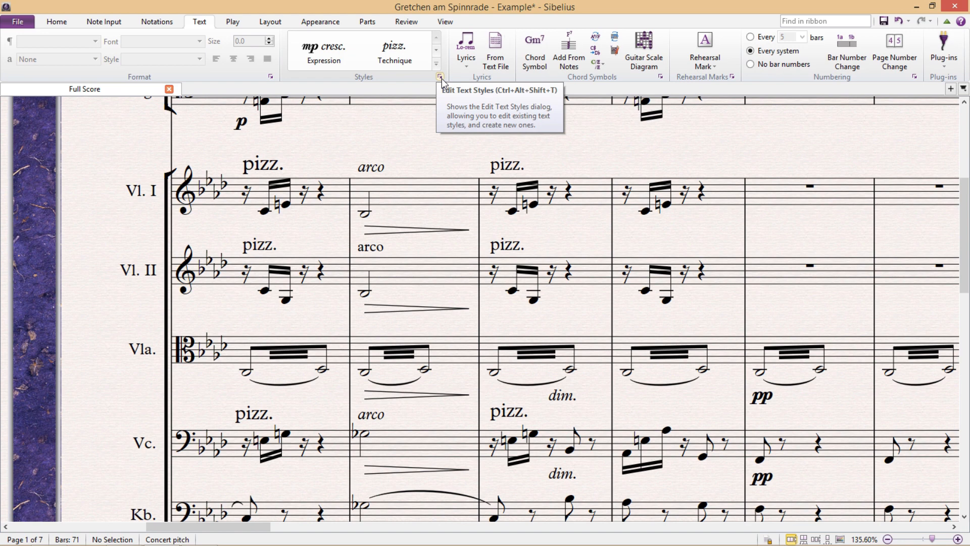
Step: Bring up Edit Text Styles and edit the Common symbols staff text style
{"action": "key", "text": "ctrl+alt+shift+t"}
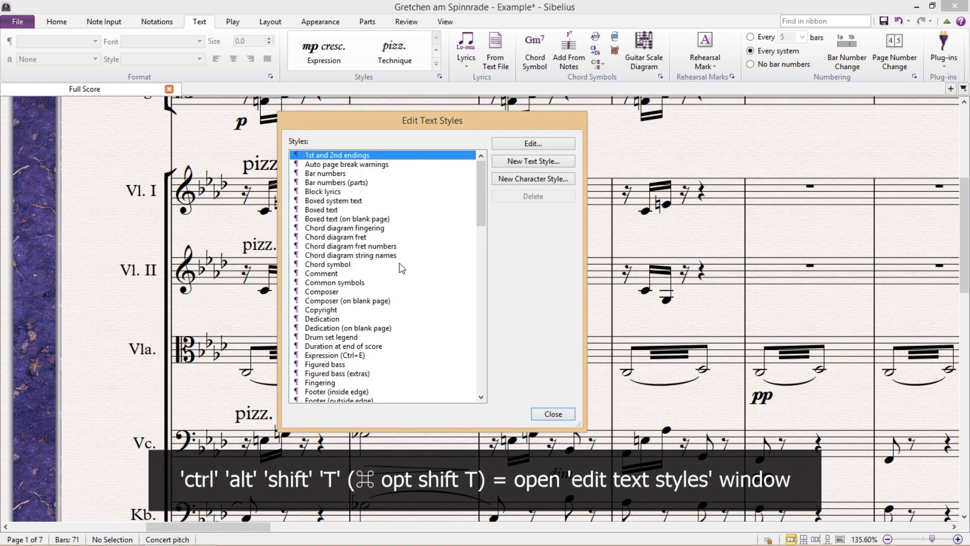
{"action": "scroll", "scroll_direction": "down", "scroll_amount": 3}
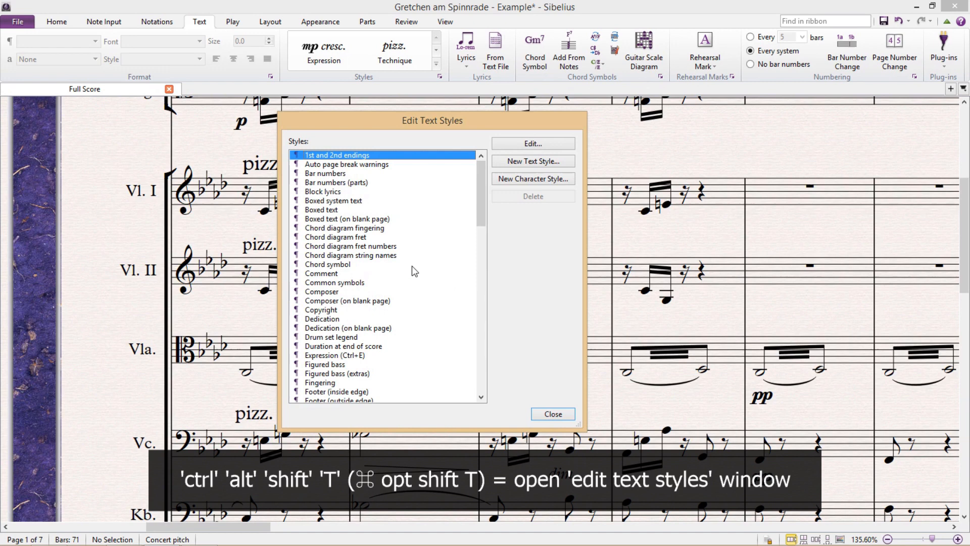
{"action": "mouse_move", "coordinate": [417, 275]}
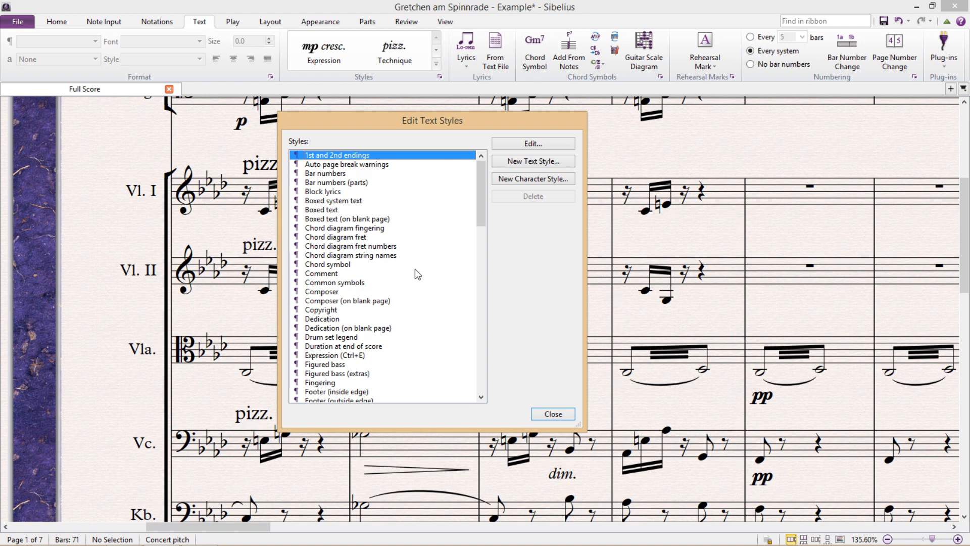
{"action": "left_click", "coordinate": [335, 283]}
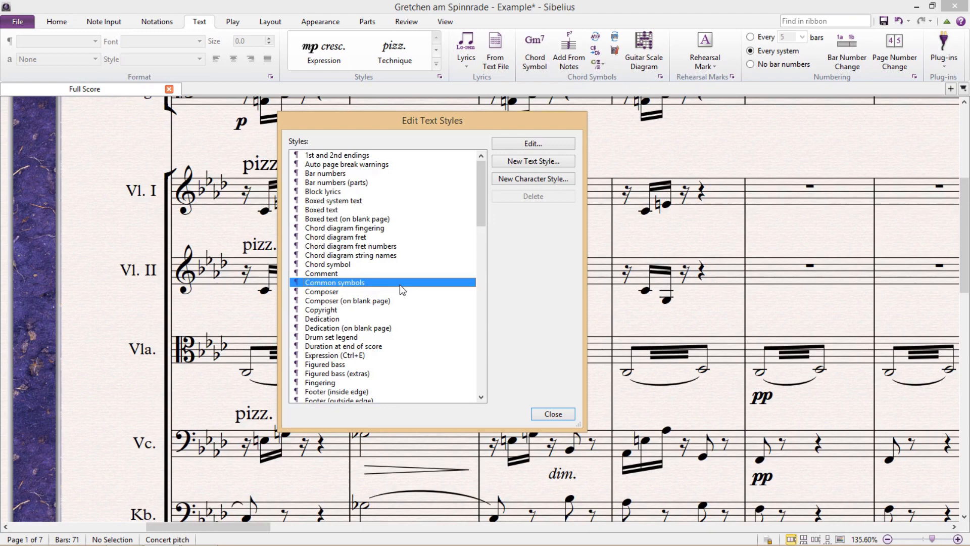
{"action": "mouse_move", "coordinate": [405, 287]}
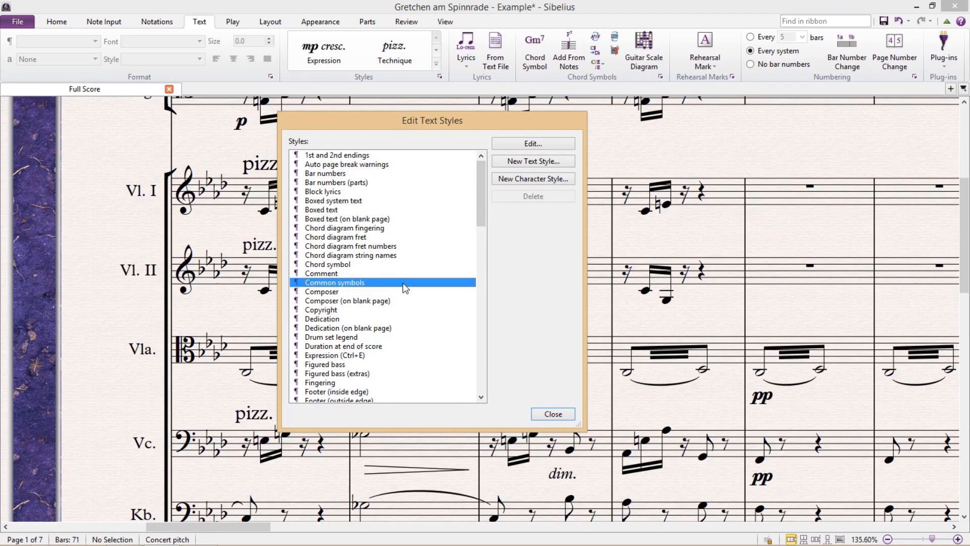
{"action": "left_click", "coordinate": [533, 143]}
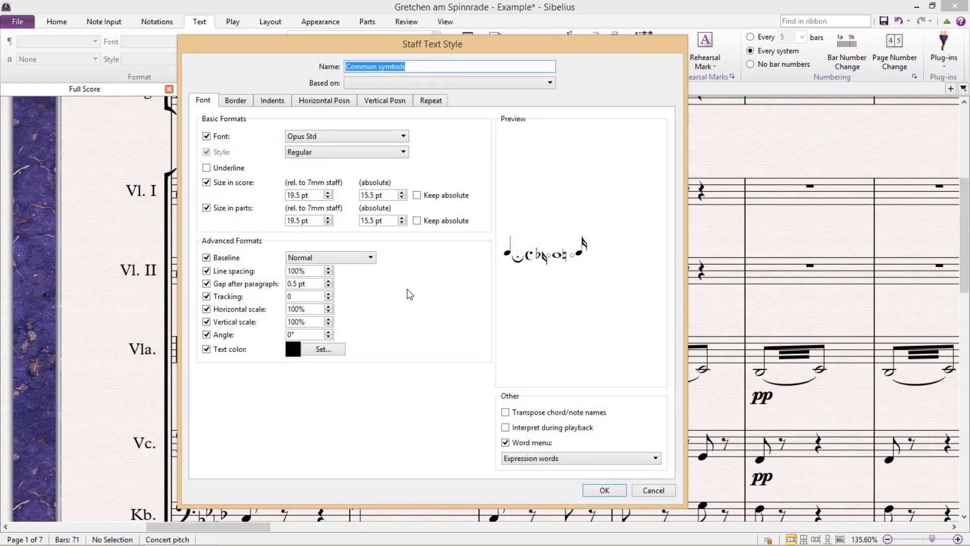
Step: Raise Common symbols' size in score to 30 pt, accept it and close Edit Text Styles
{"action": "left_click", "coordinate": [328, 192]}
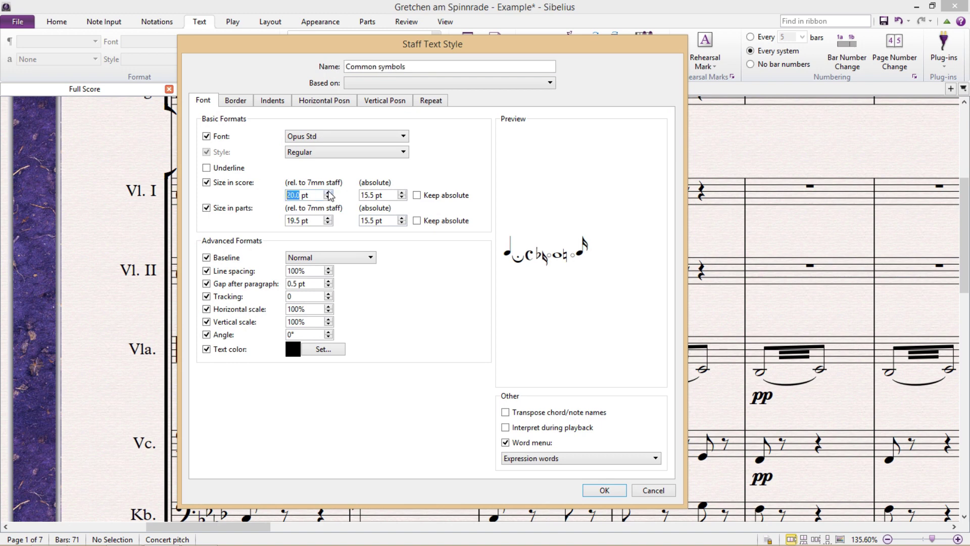
{"action": "left_click", "coordinate": [330, 192]}
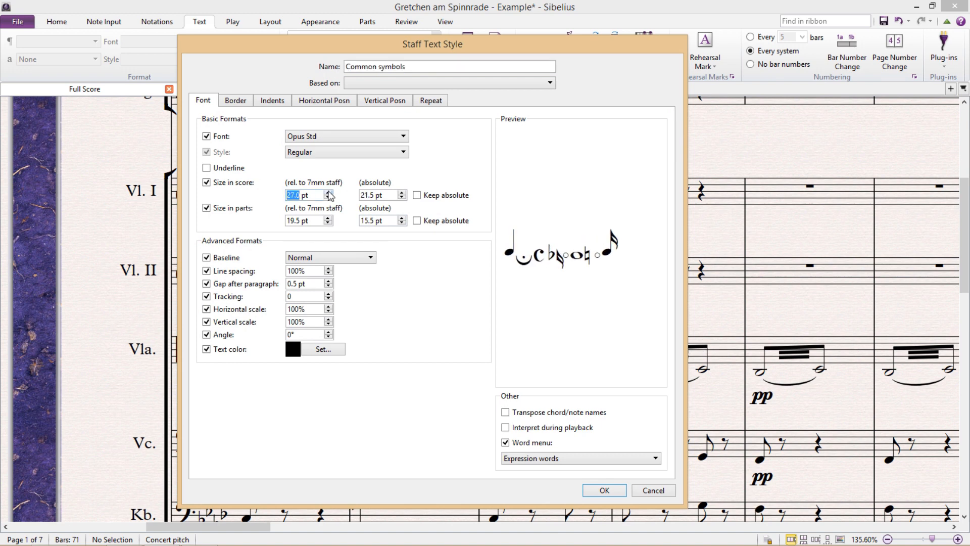
{"action": "left_click", "coordinate": [327, 192]}
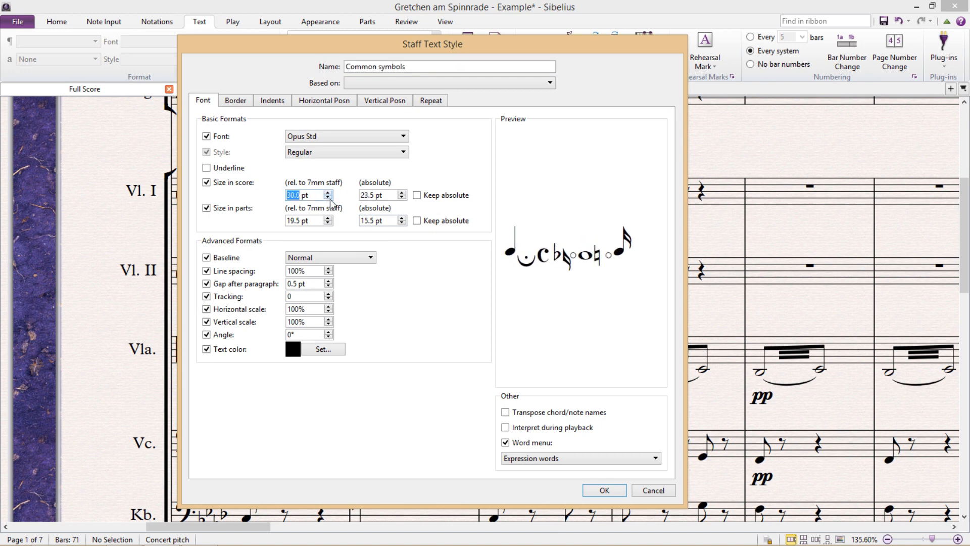
{"action": "left_click", "coordinate": [606, 491]}
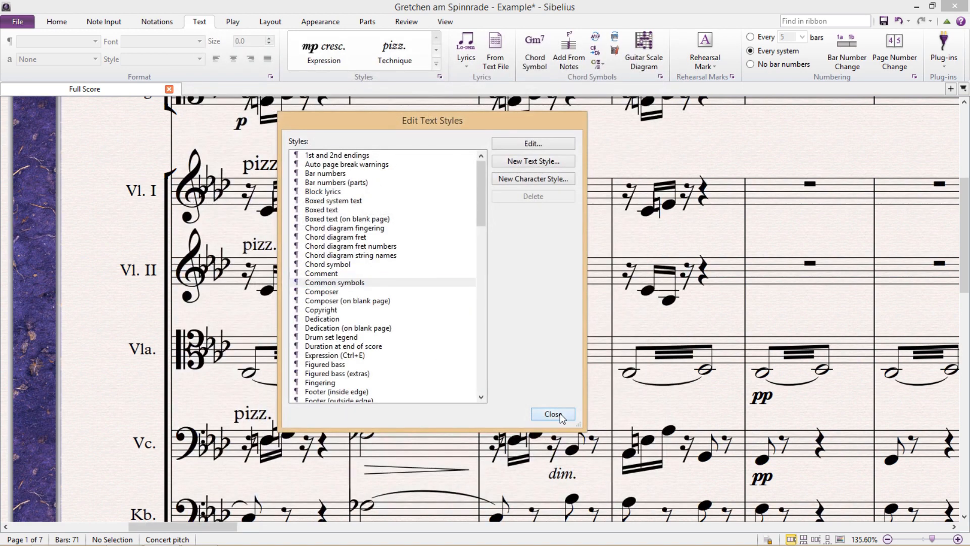
{"action": "left_click", "coordinate": [553, 415]}
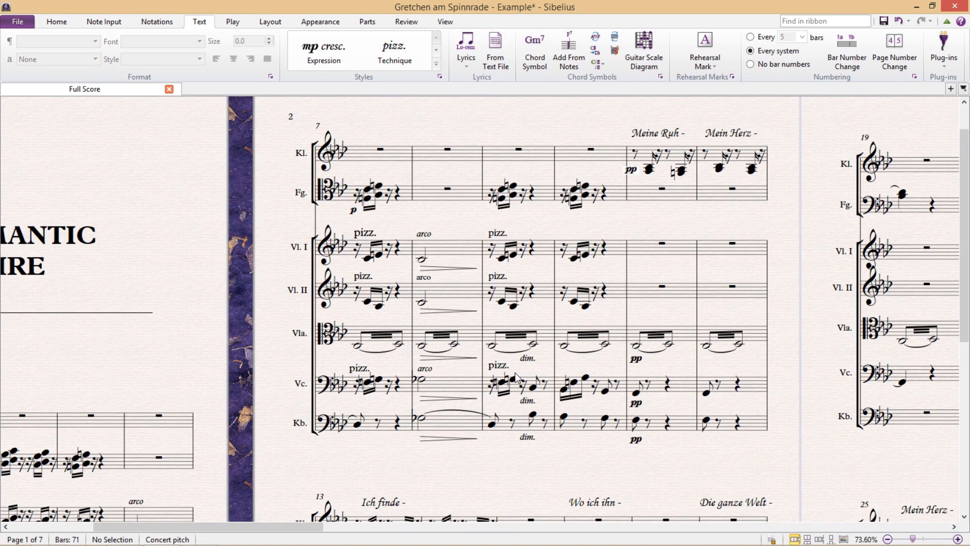
{"action": "mouse_move", "coordinate": [489, 395]}
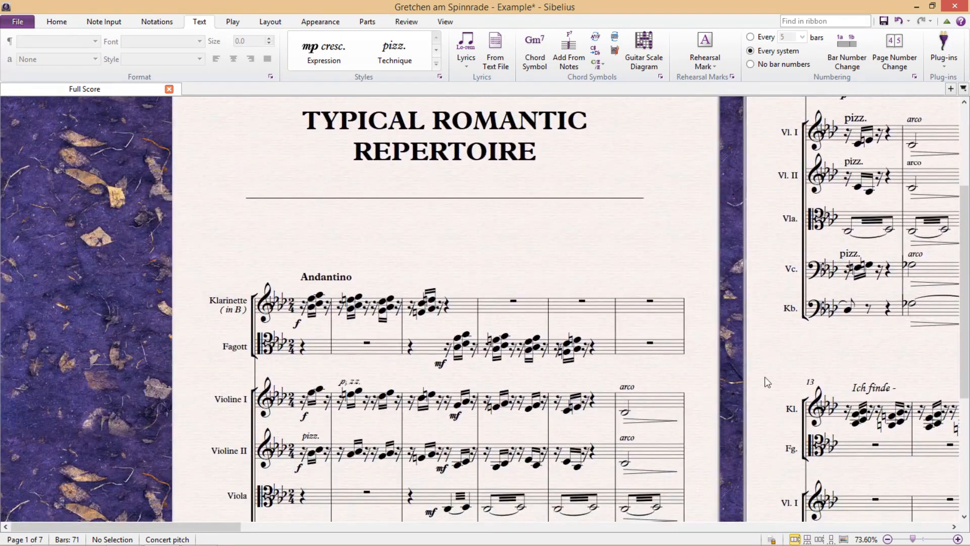
{"action": "scroll", "scroll_direction": "down", "scroll_amount": 3}
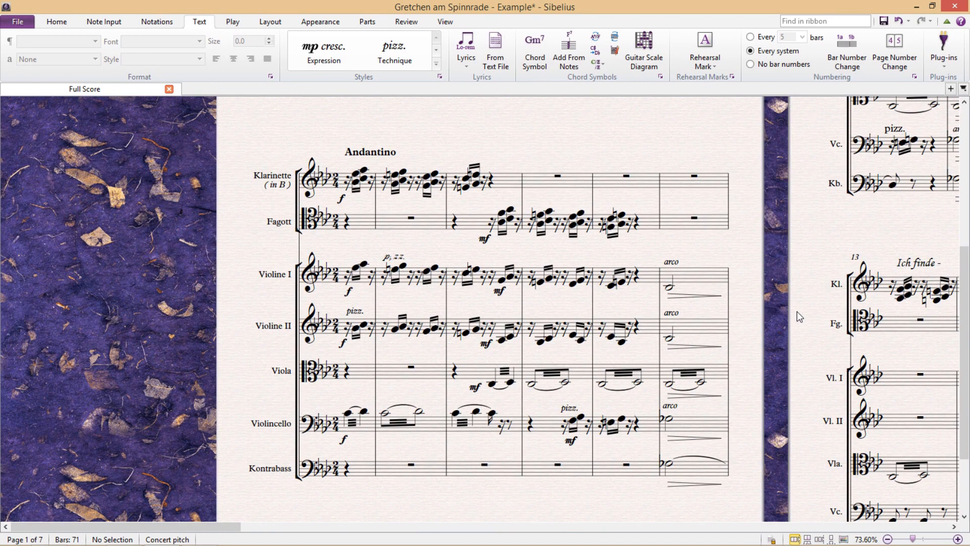
{"action": "mouse_move", "coordinate": [750, 331]}
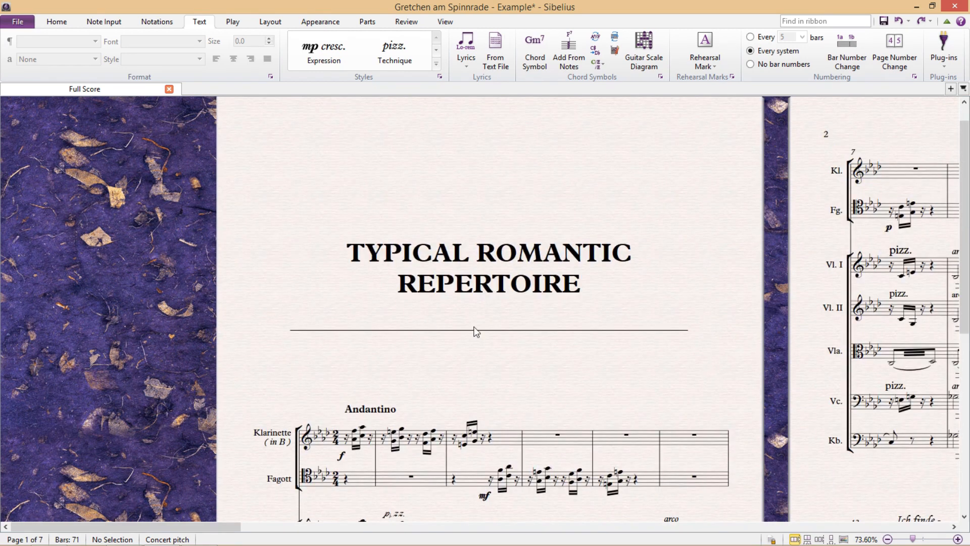
{"action": "mouse_move", "coordinate": [520, 281]}
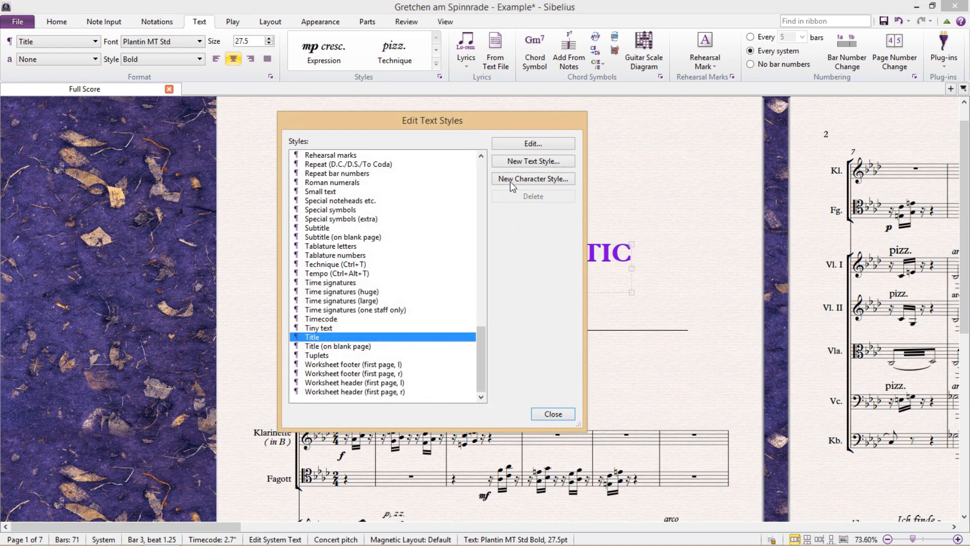
Step: Edit the Title style with its own Font and Tracking 80, then cancel the change
{"action": "left_click", "coordinate": [534, 144]}
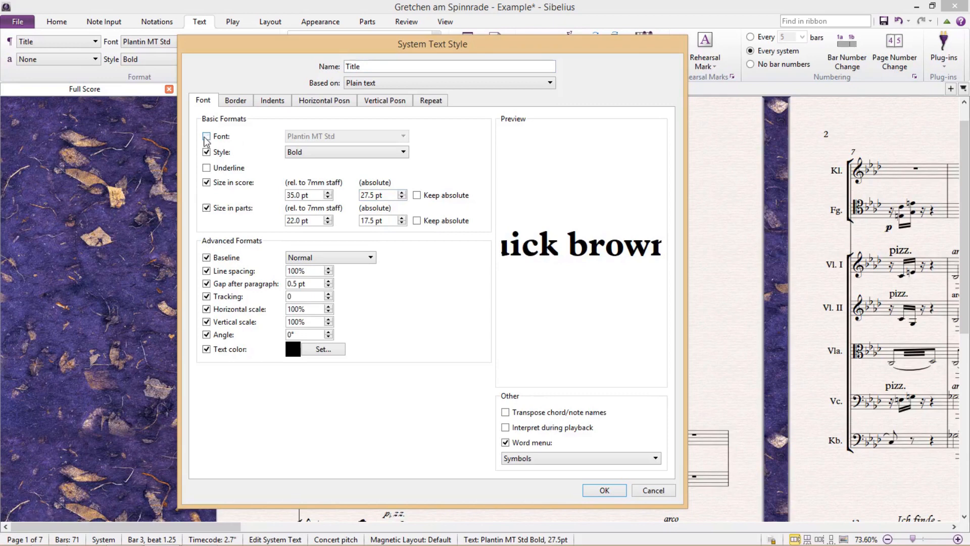
{"action": "left_click", "coordinate": [206, 135]}
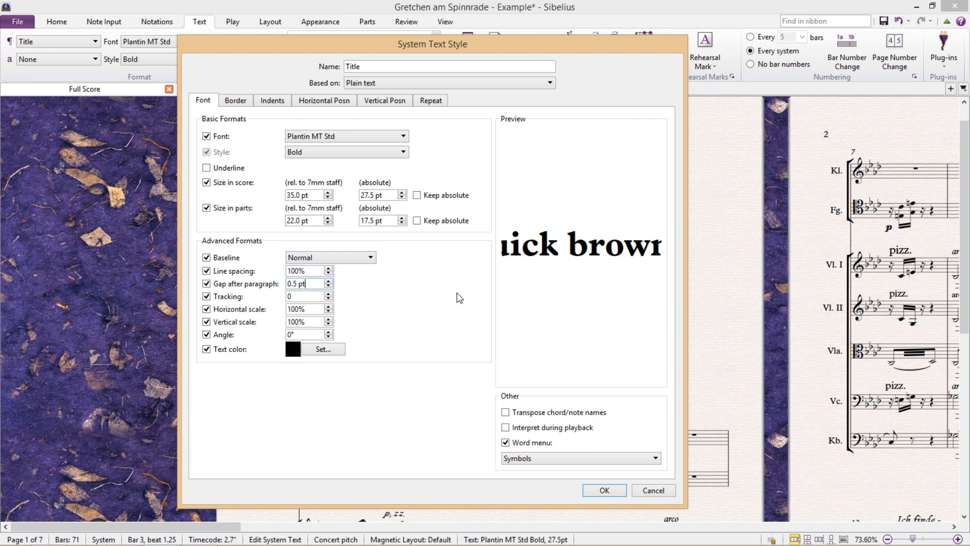
{"action": "mouse_move", "coordinate": [361, 297]}
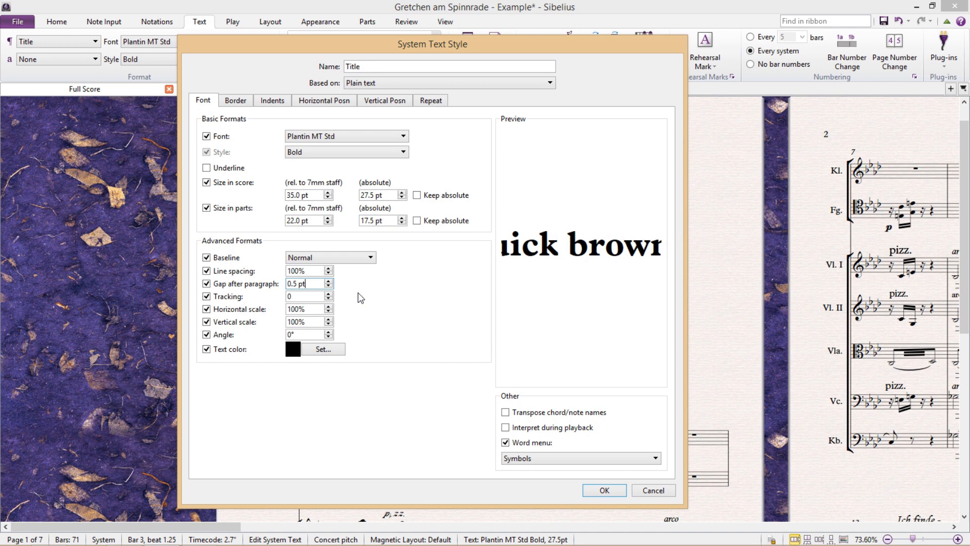
{"action": "left_click", "coordinate": [305, 296]}
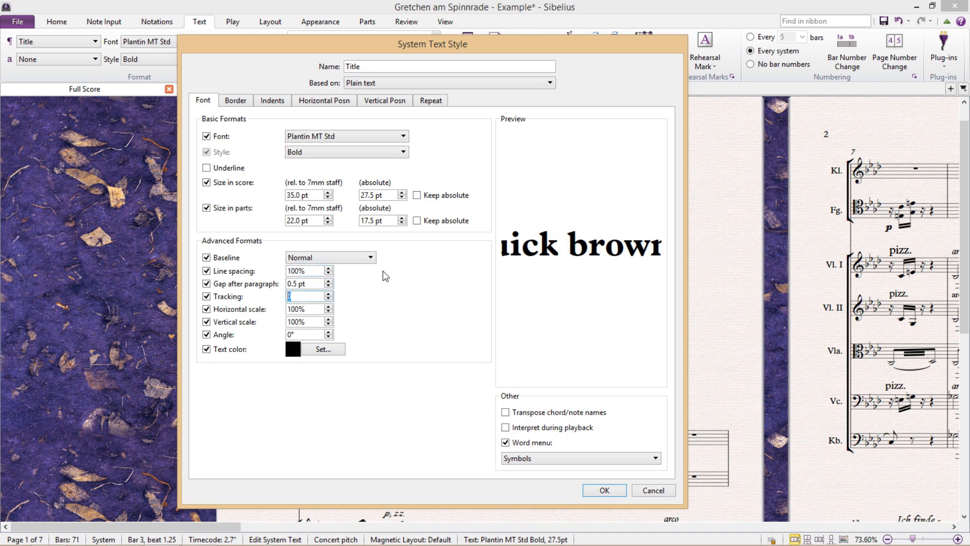
{"action": "type", "text": "80"}
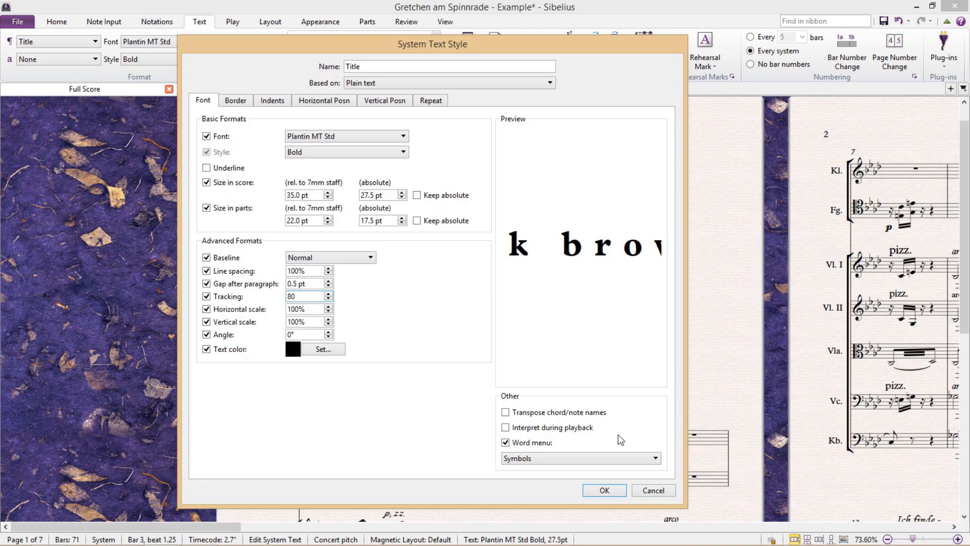
{"action": "left_click", "coordinate": [604, 490]}
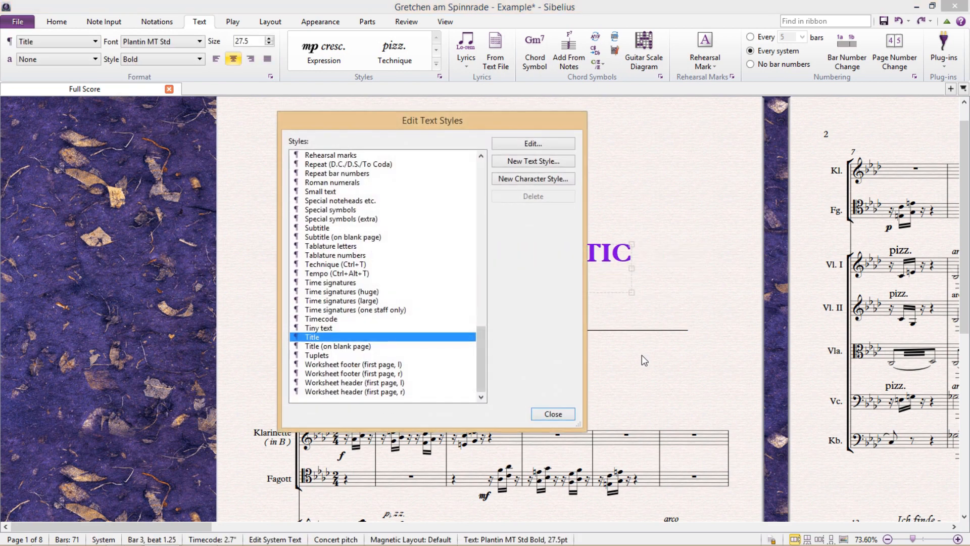
{"action": "left_click", "coordinate": [534, 144]}
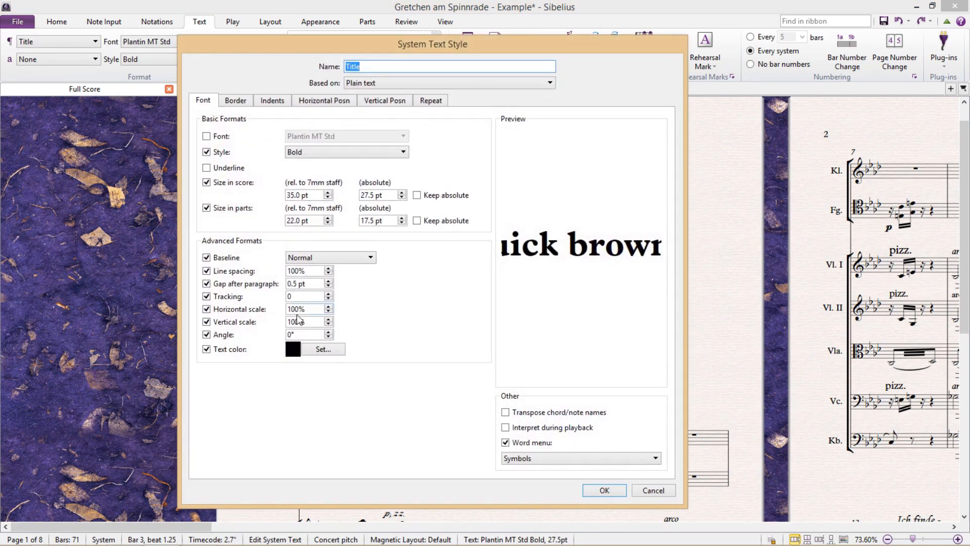
{"action": "type", "text": "150%"}
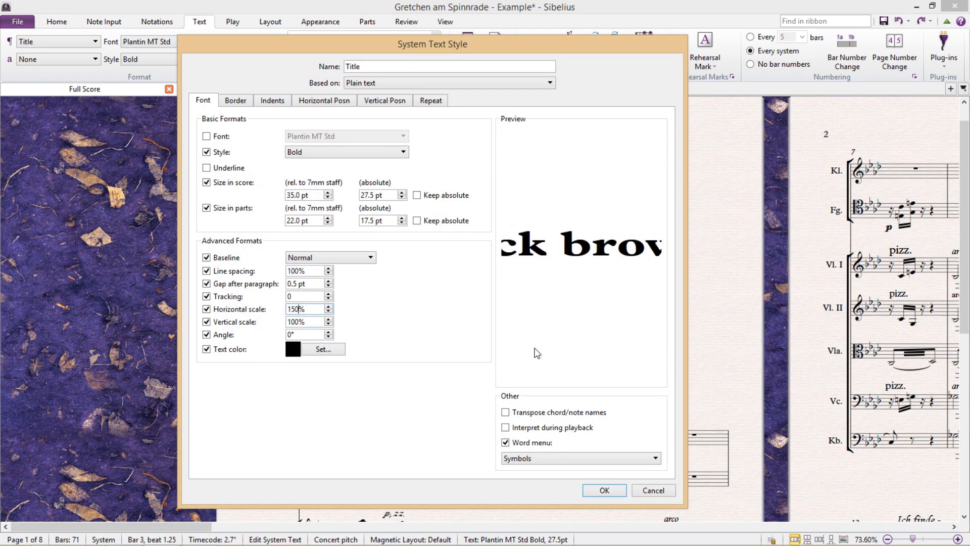
{"action": "left_click", "coordinate": [604, 490]}
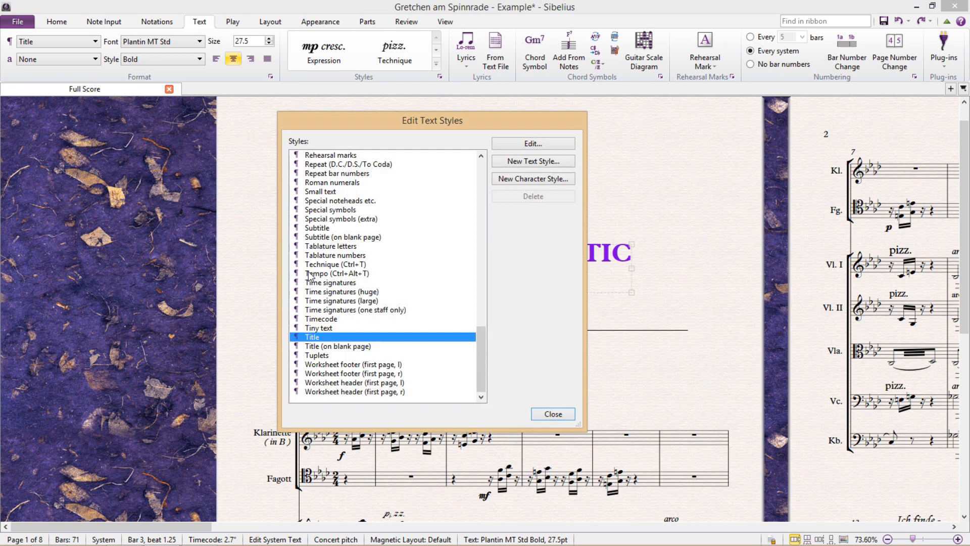
{"action": "left_click", "coordinate": [533, 143]}
{"action": "type", "text": "200"}
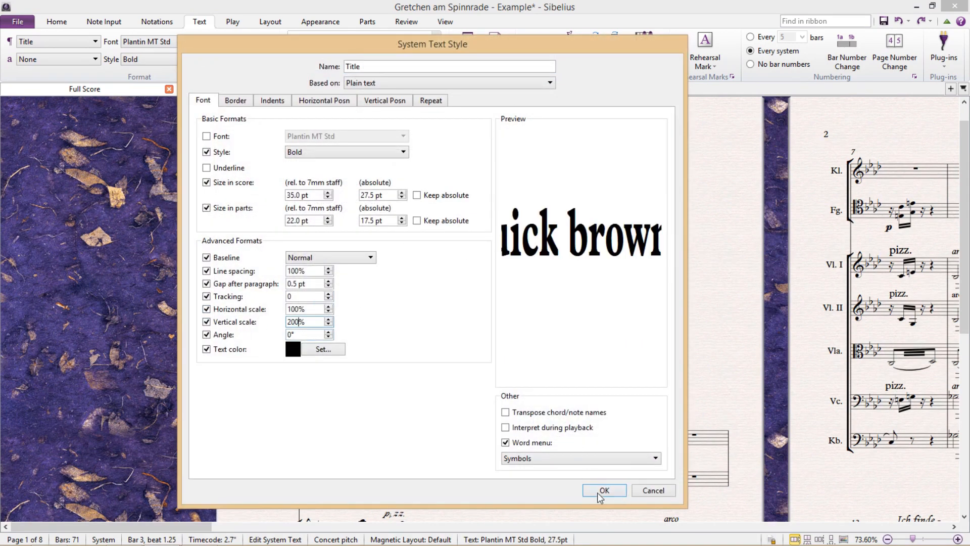
{"action": "left_click", "coordinate": [606, 490]}
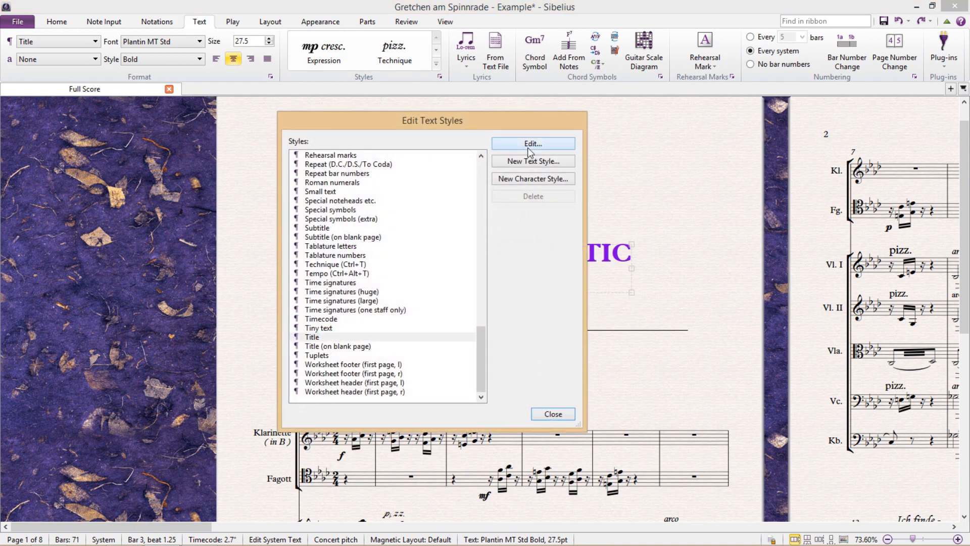
Step: Preview the Title style at a 45° angle and close its settings
{"action": "left_click", "coordinate": [534, 143]}
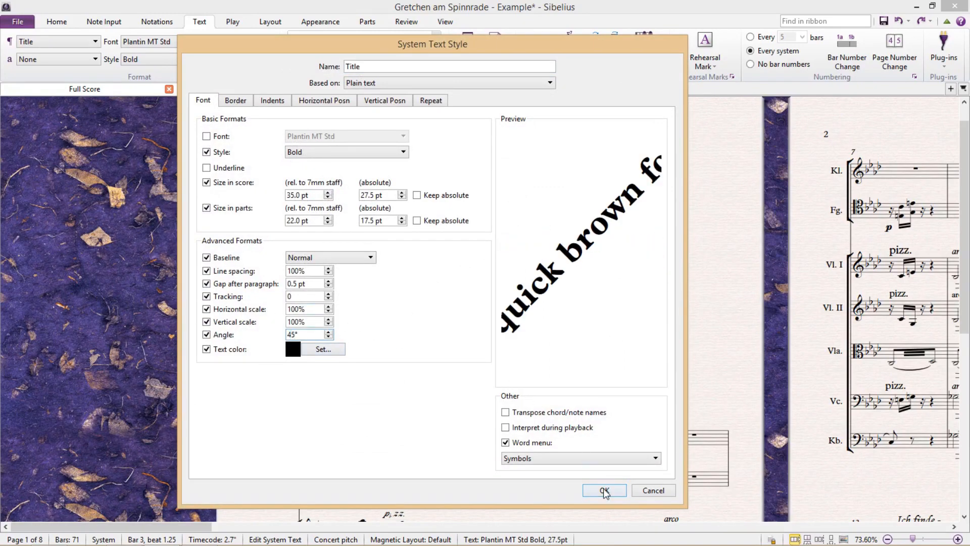
{"action": "left_click", "coordinate": [604, 490]}
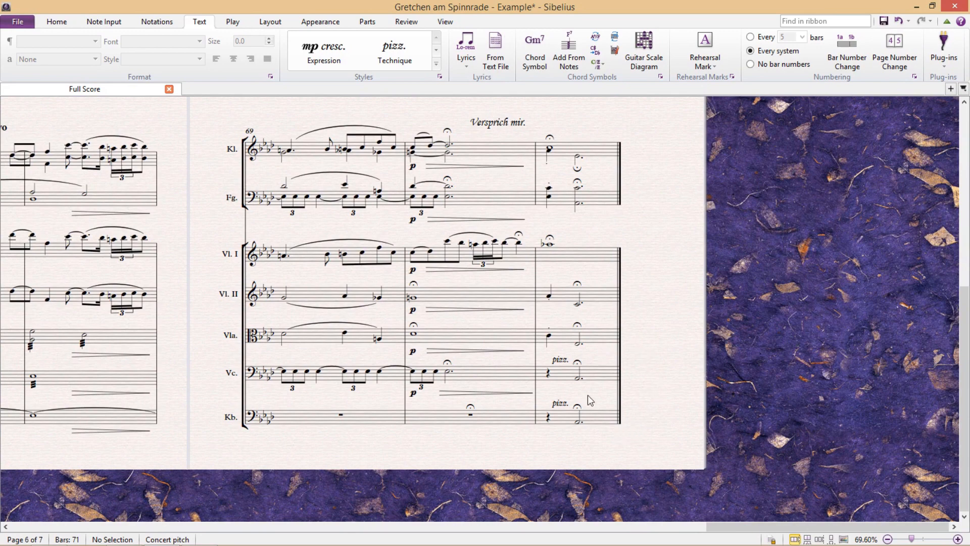
{"action": "mouse_move", "coordinate": [608, 414]}
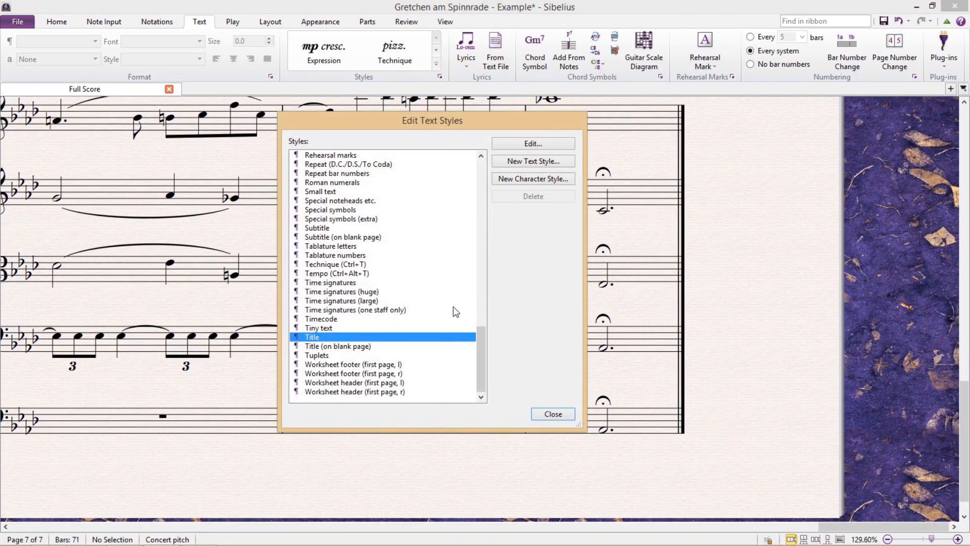
Step: Create a 'Technique 90 degrees' style from Technique, angled 90° at 10 pt, and close the editor
{"action": "left_click", "coordinate": [335, 264]}
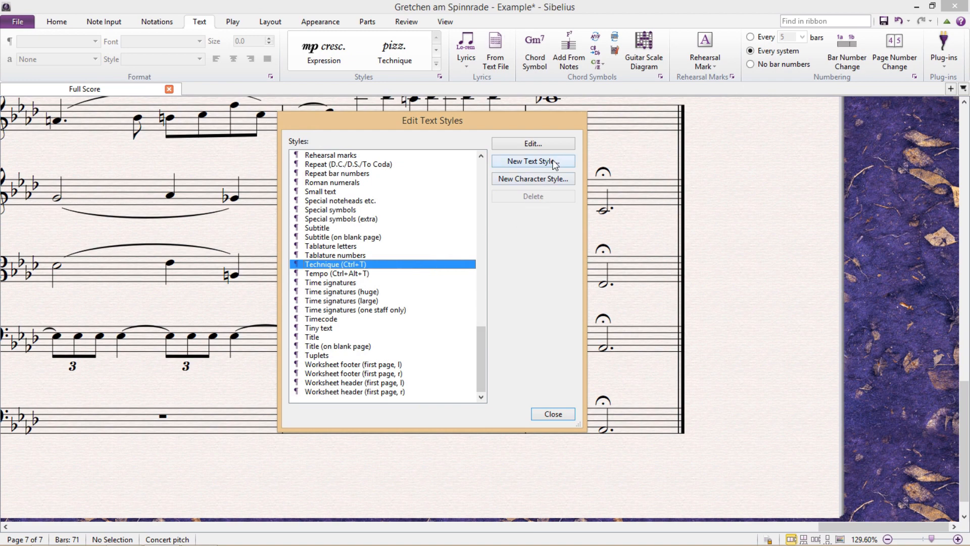
{"action": "left_click", "coordinate": [534, 161]}
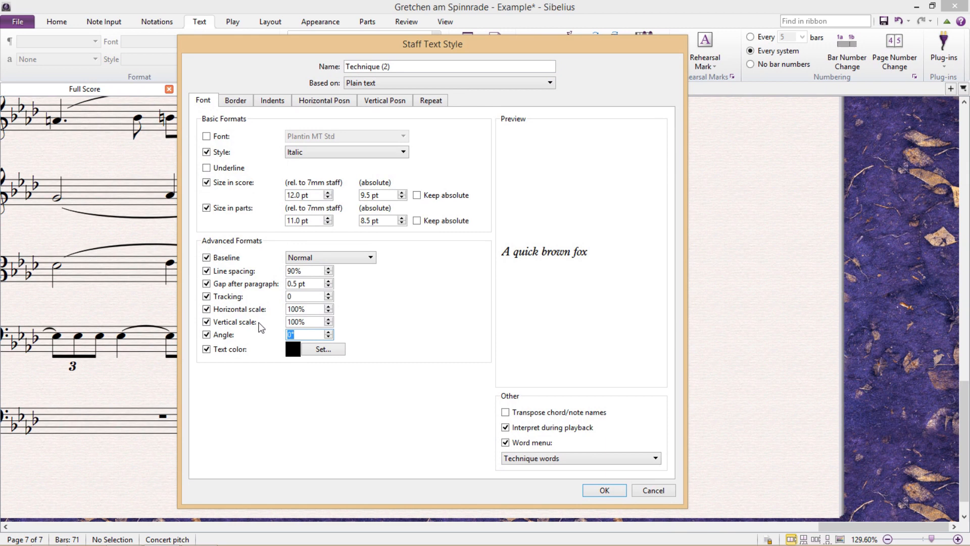
{"action": "type", "text": "9"}
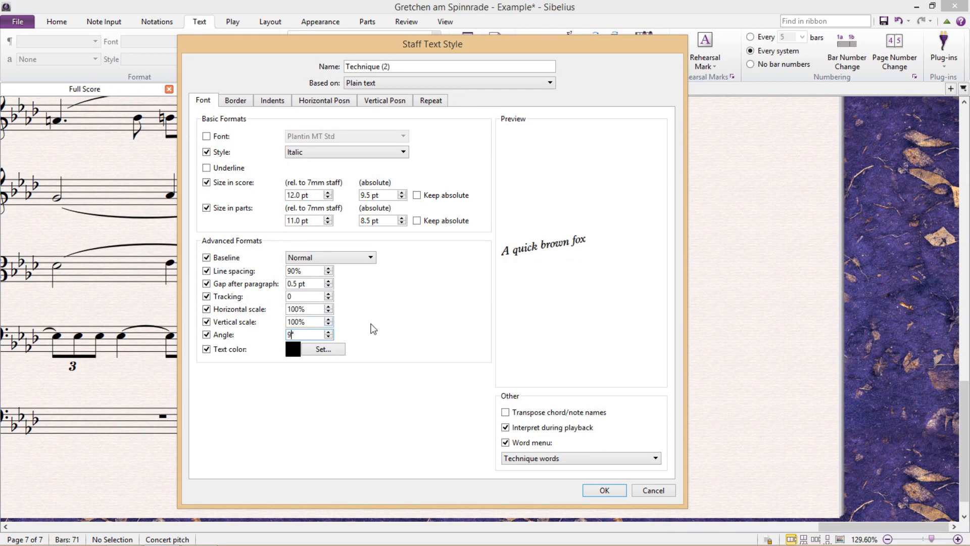
{"action": "type", "text": "0"}
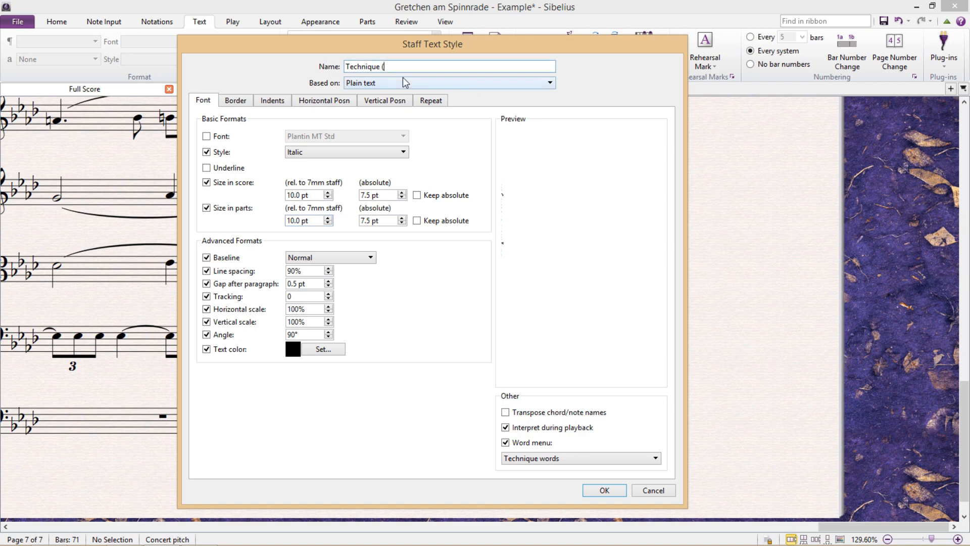
{"action": "type", "text": "90 degrees"}
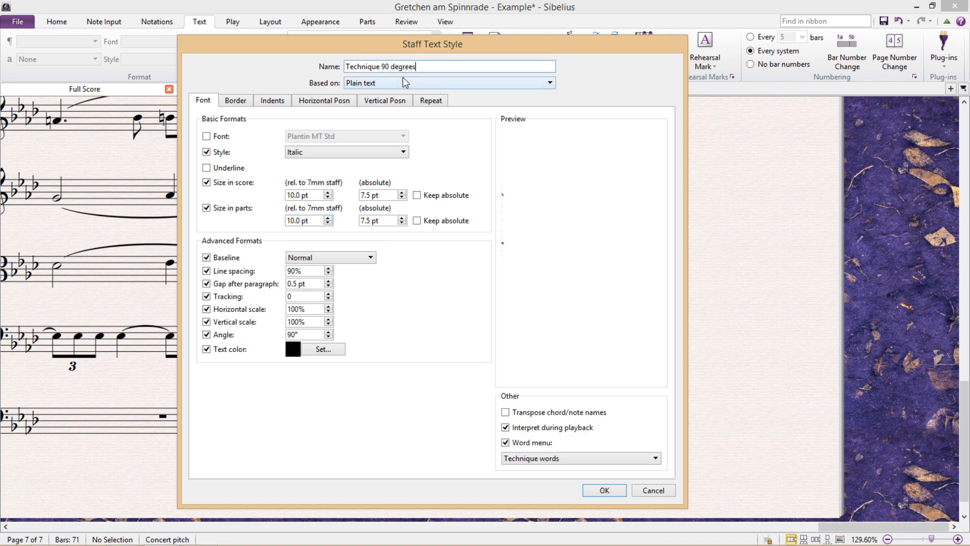
{"action": "left_click", "coordinate": [604, 489]}
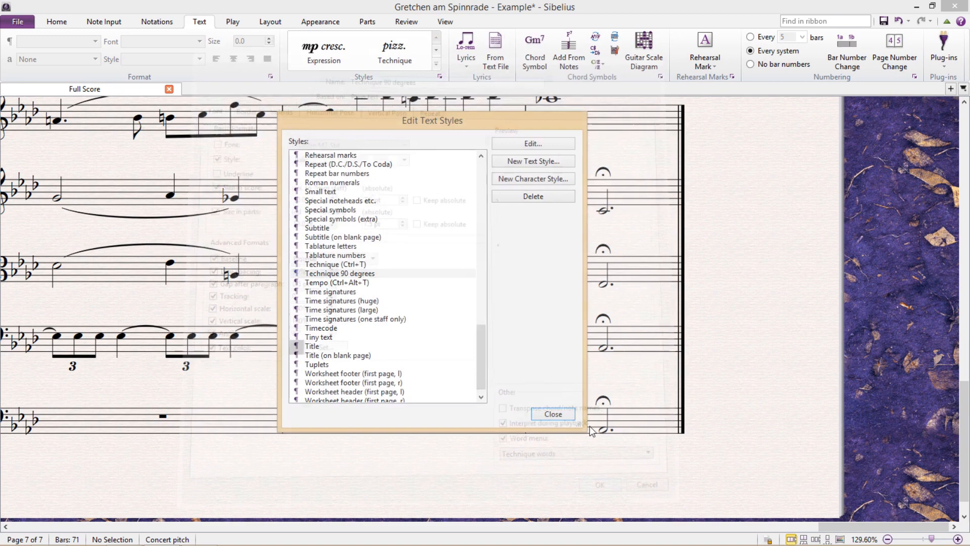
{"action": "left_click", "coordinate": [554, 414]}
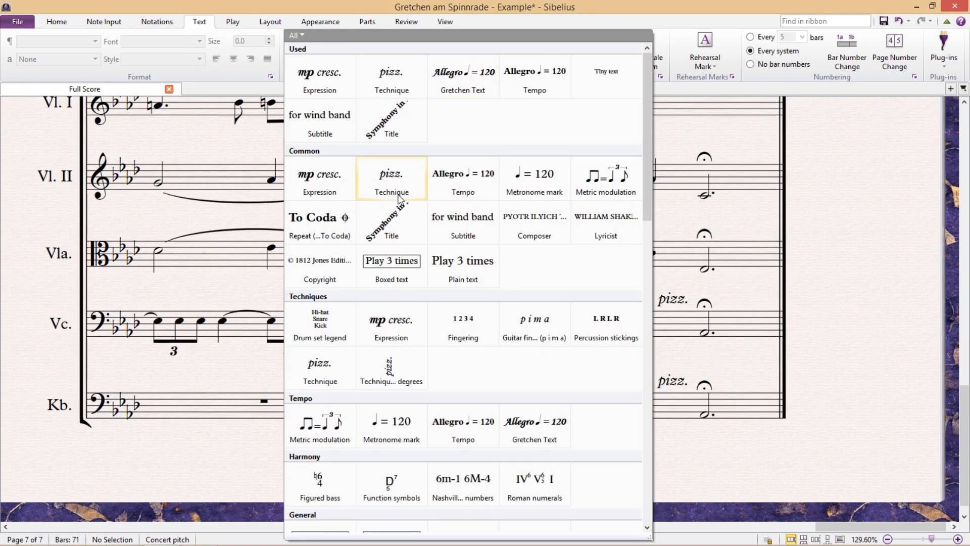
{"action": "mouse_move", "coordinate": [337, 378]}
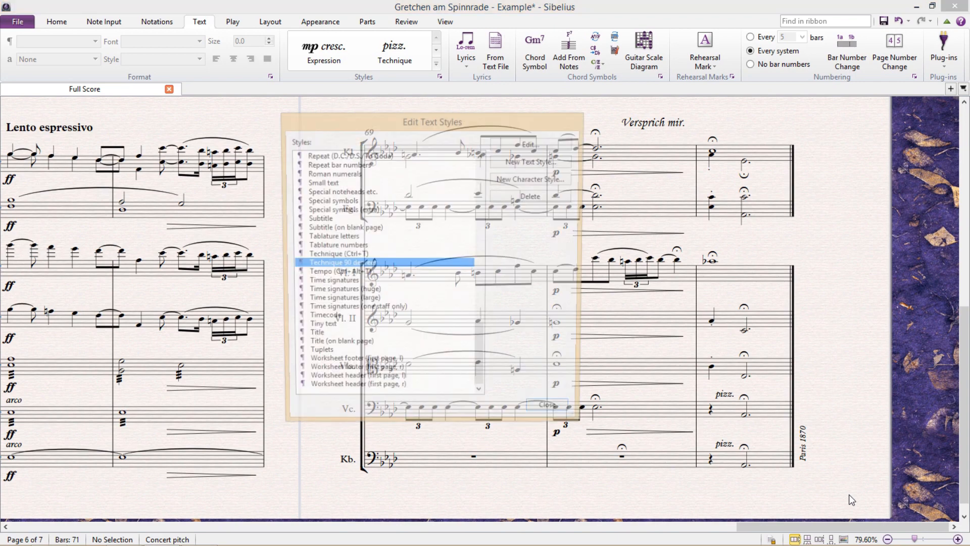
{"action": "left_click", "coordinate": [528, 145]}
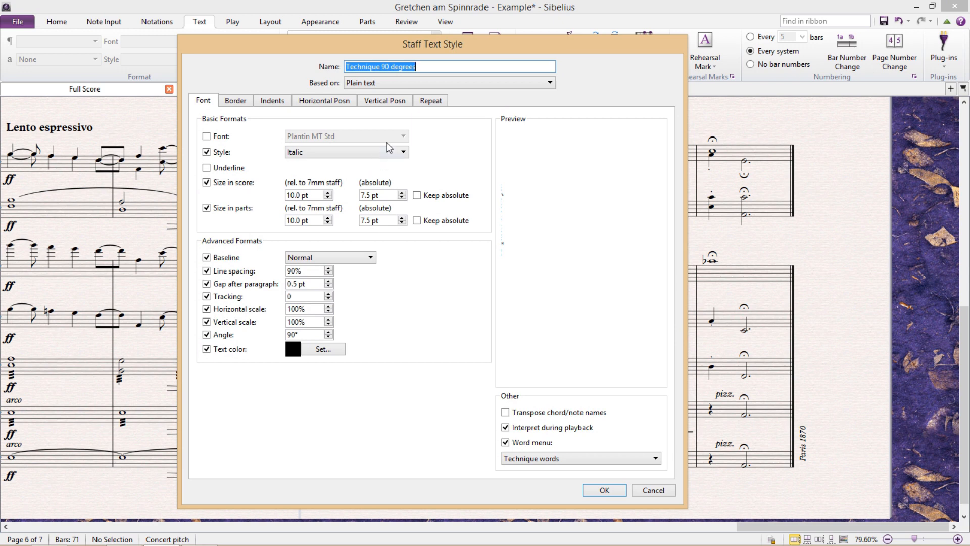
{"action": "left_click", "coordinate": [235, 100]}
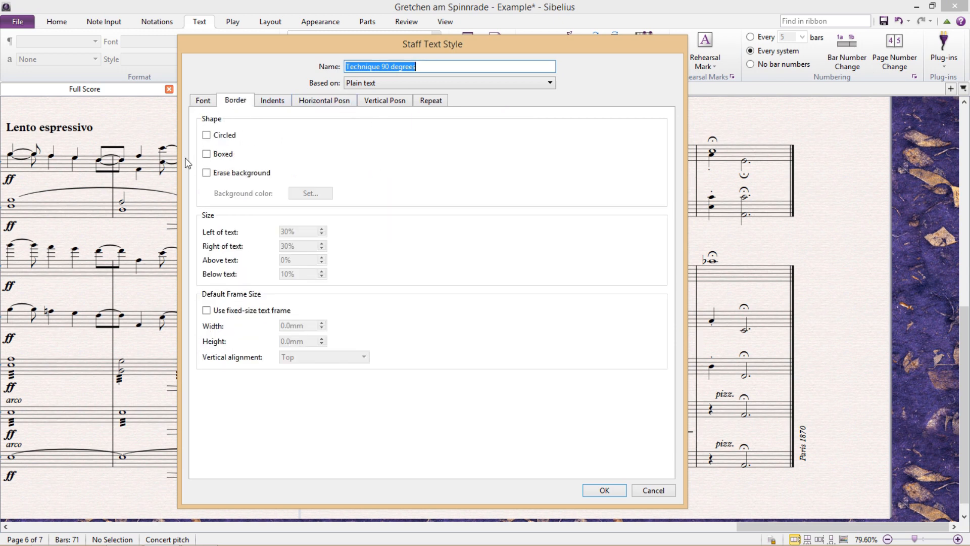
{"action": "left_click", "coordinate": [273, 100]}
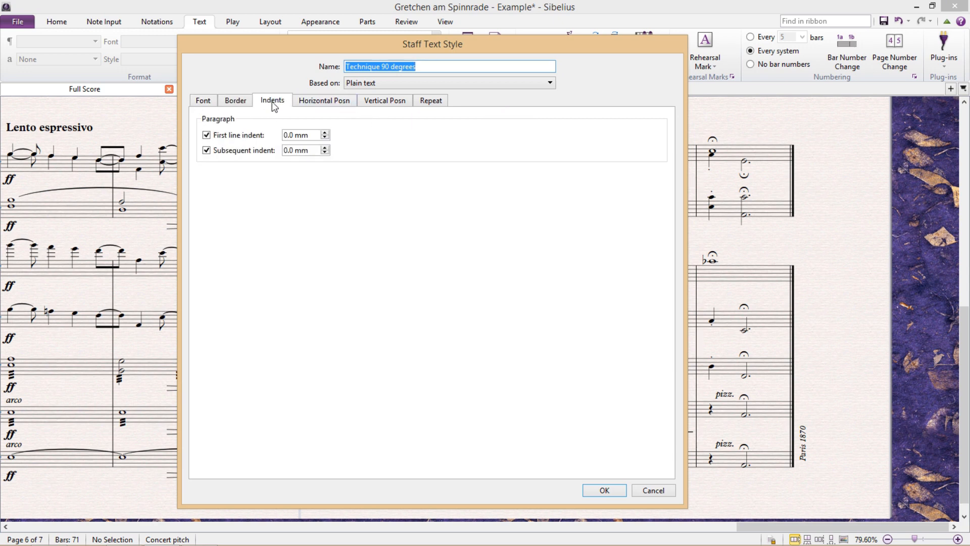
{"action": "left_click", "coordinate": [324, 100]}
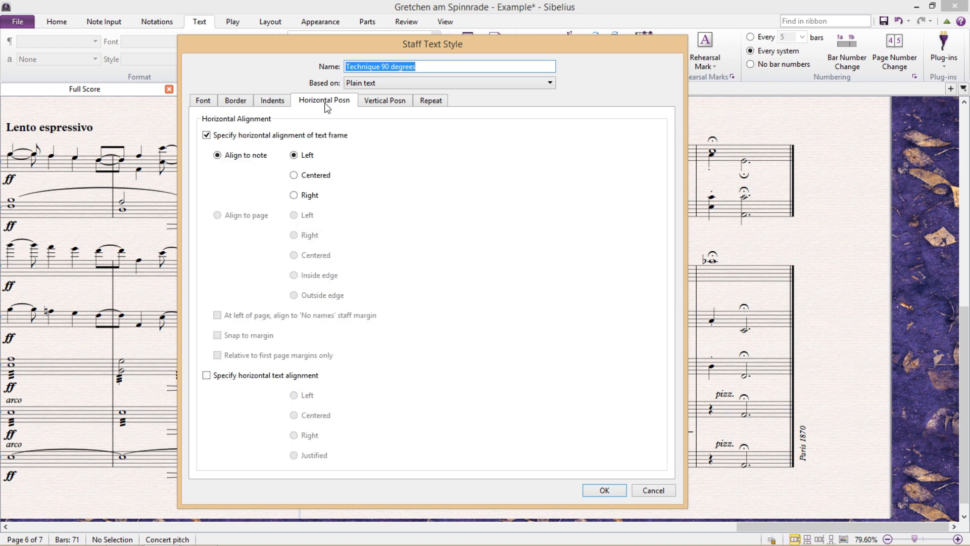
{"action": "left_click", "coordinate": [384, 100]}
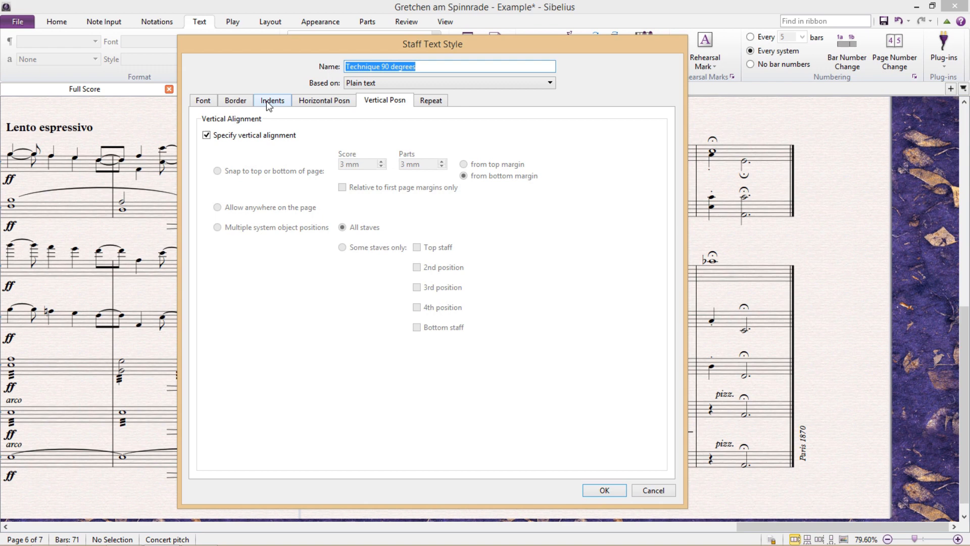
{"action": "left_click", "coordinate": [234, 100]}
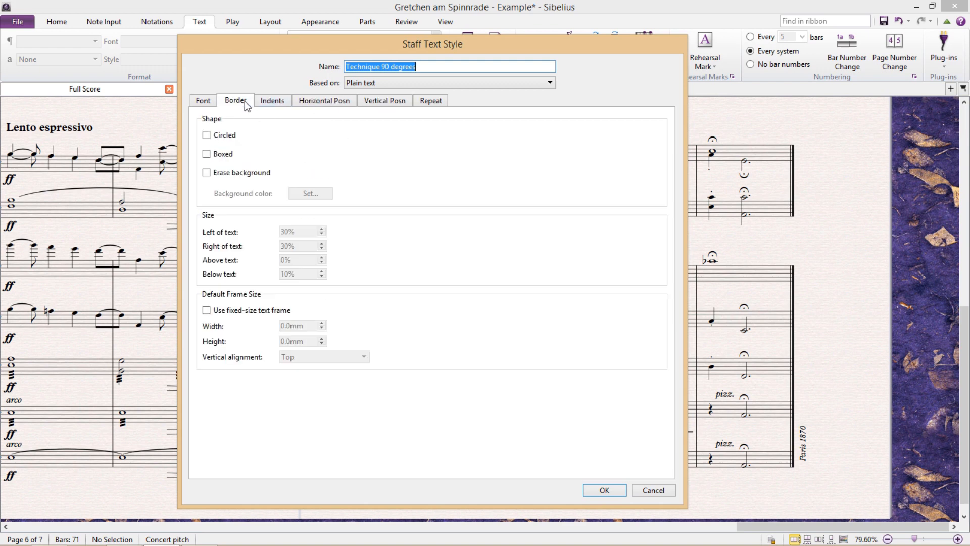
{"action": "left_click", "coordinate": [201, 100]}
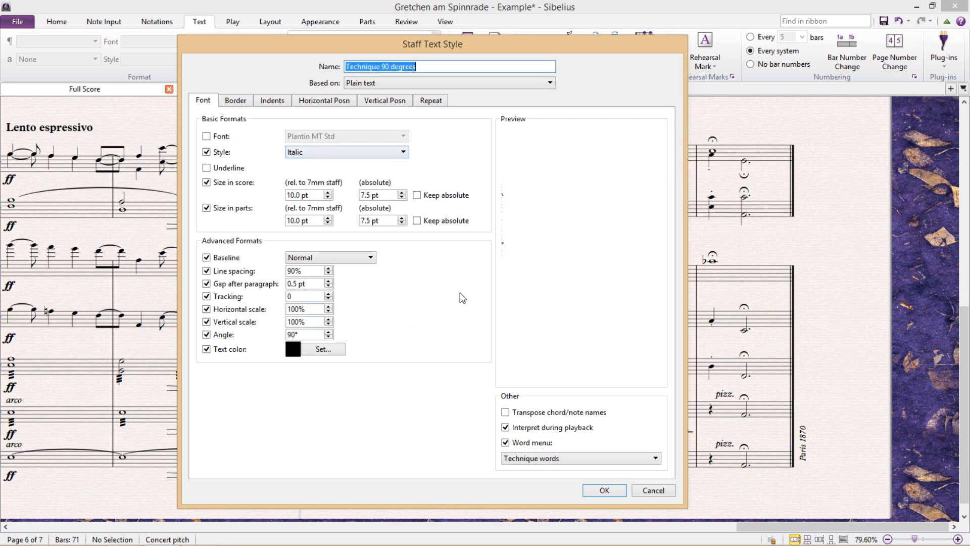
{"action": "mouse_move", "coordinate": [451, 269]}
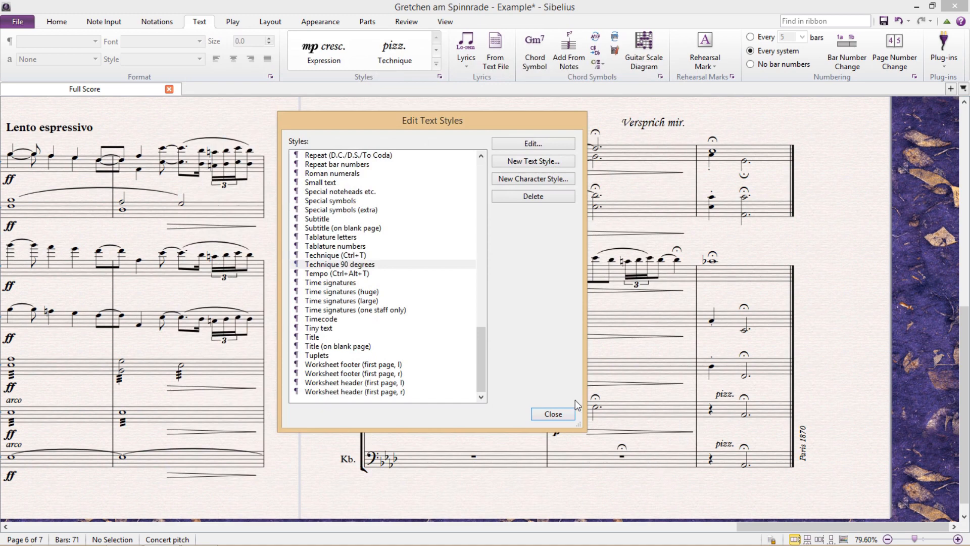
{"action": "mouse_move", "coordinate": [576, 405]}
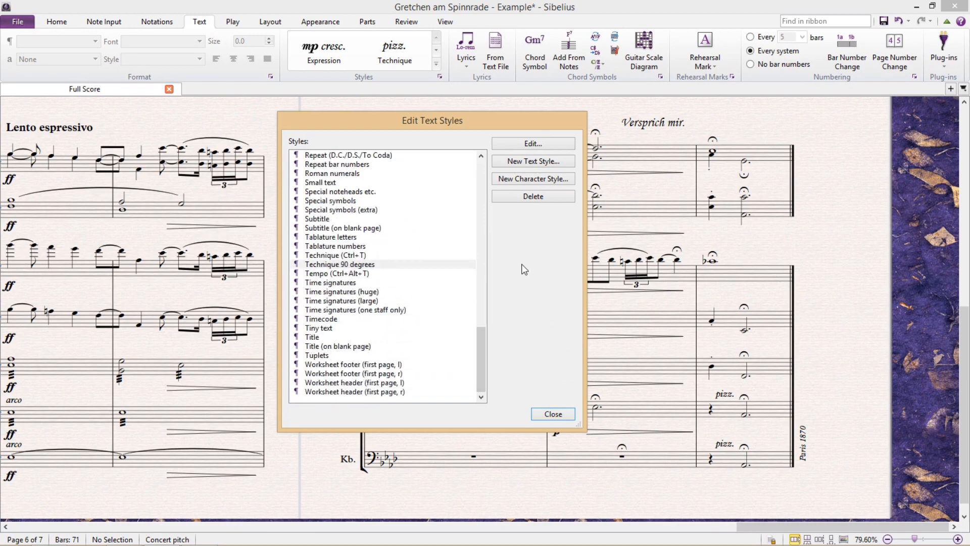
{"action": "left_click", "coordinate": [553, 413]}
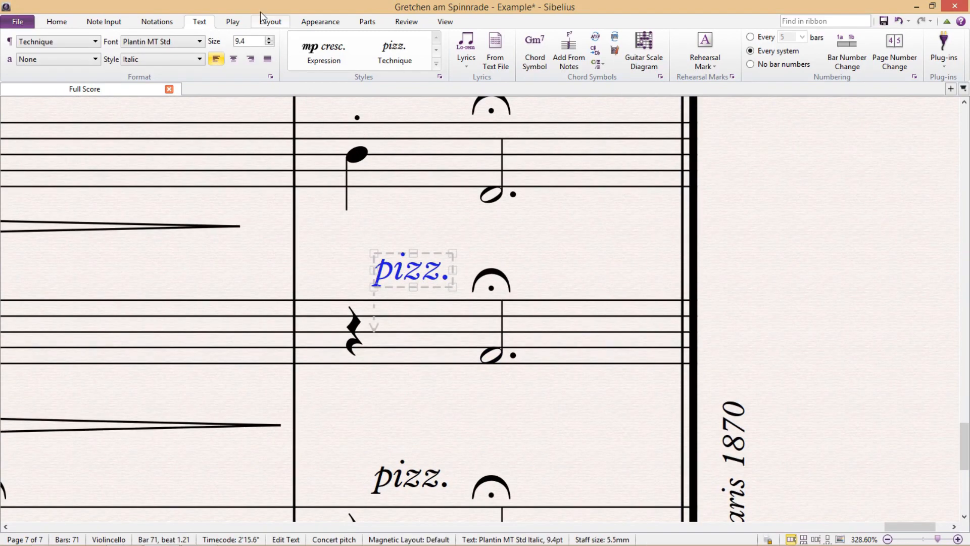
{"action": "left_click", "coordinate": [267, 39]}
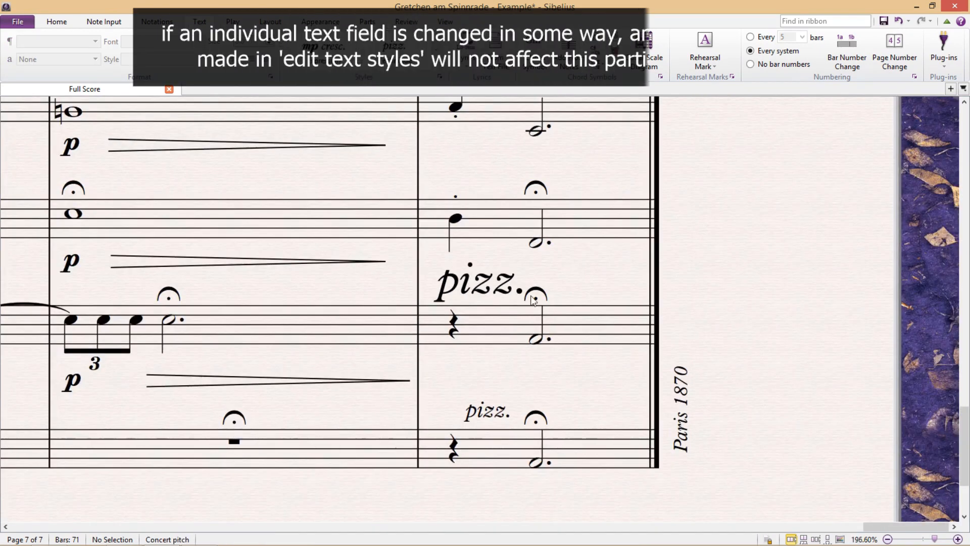
{"action": "left_click", "coordinate": [476, 285]}
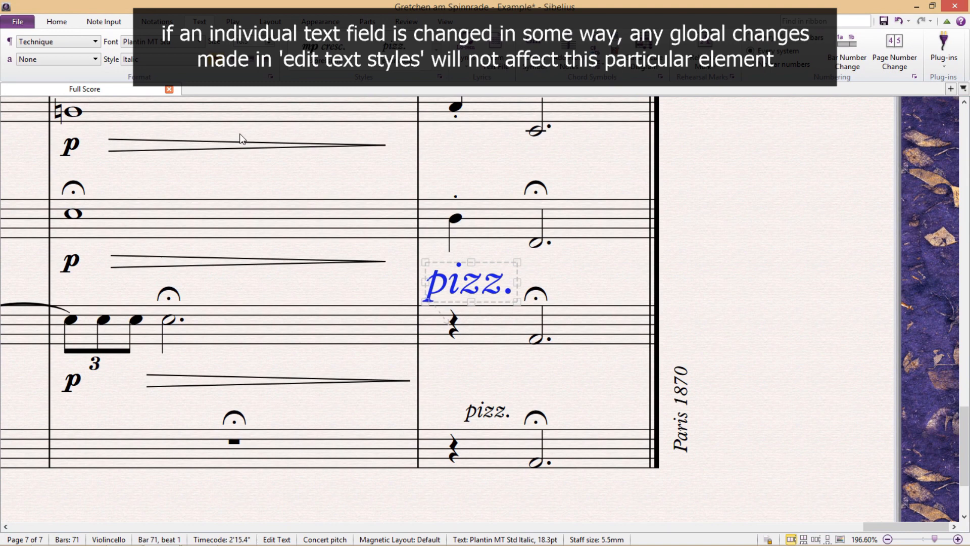
{"action": "left_click", "coordinate": [681, 301]}
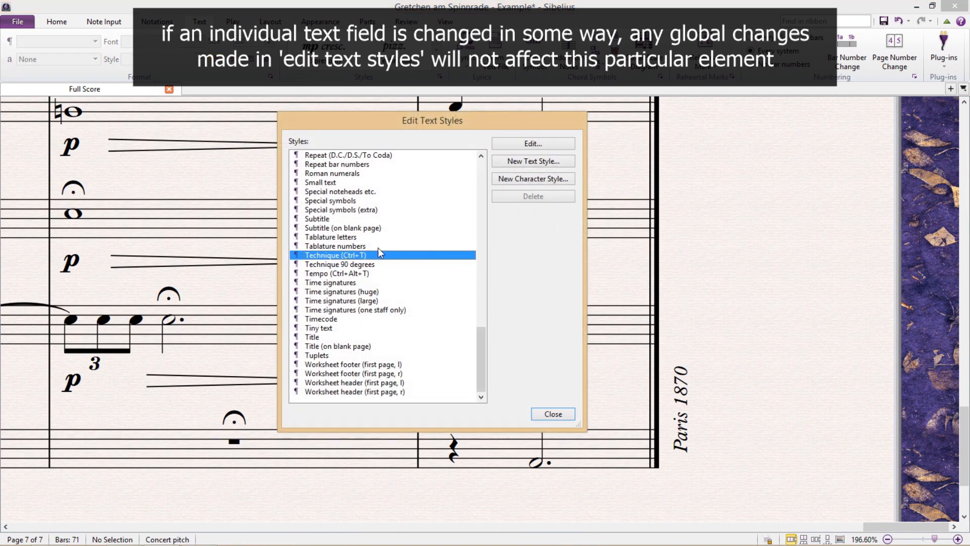
{"action": "left_click", "coordinate": [534, 144]}
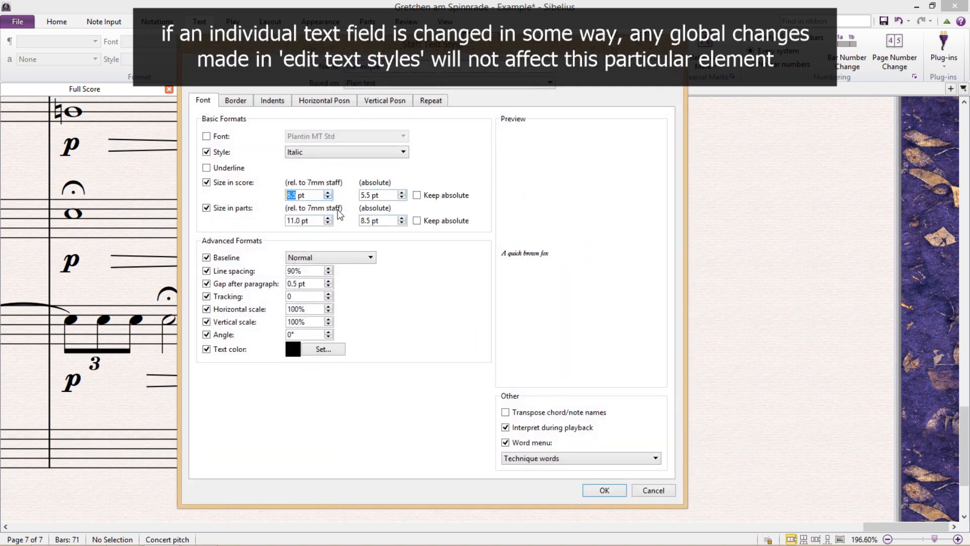
{"action": "left_click", "coordinate": [604, 489]}
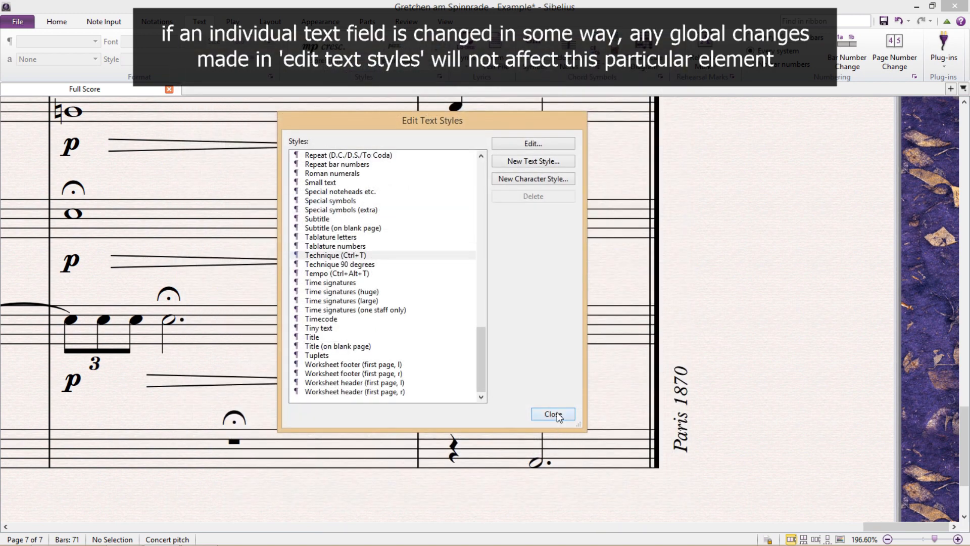
{"action": "left_click", "coordinate": [554, 414]}
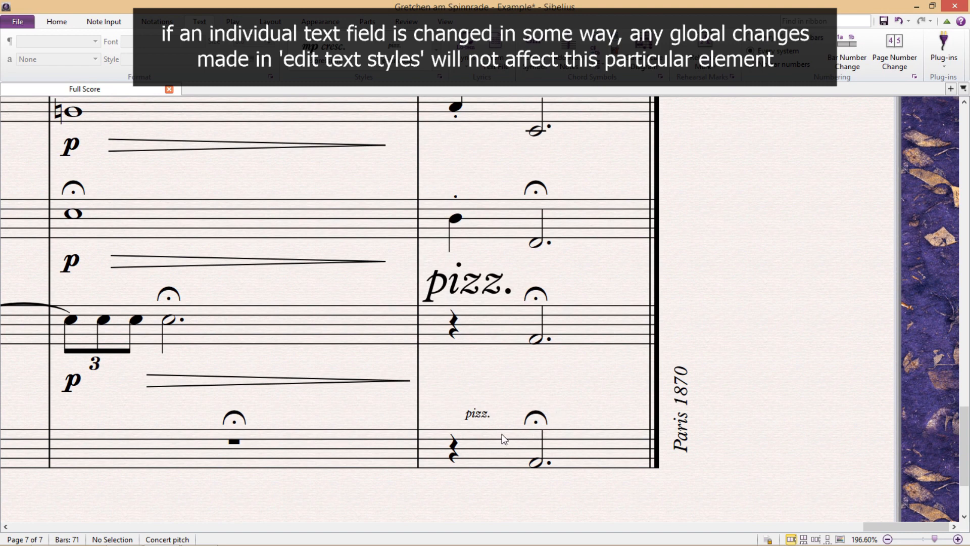
{"action": "mouse_move", "coordinate": [517, 391]}
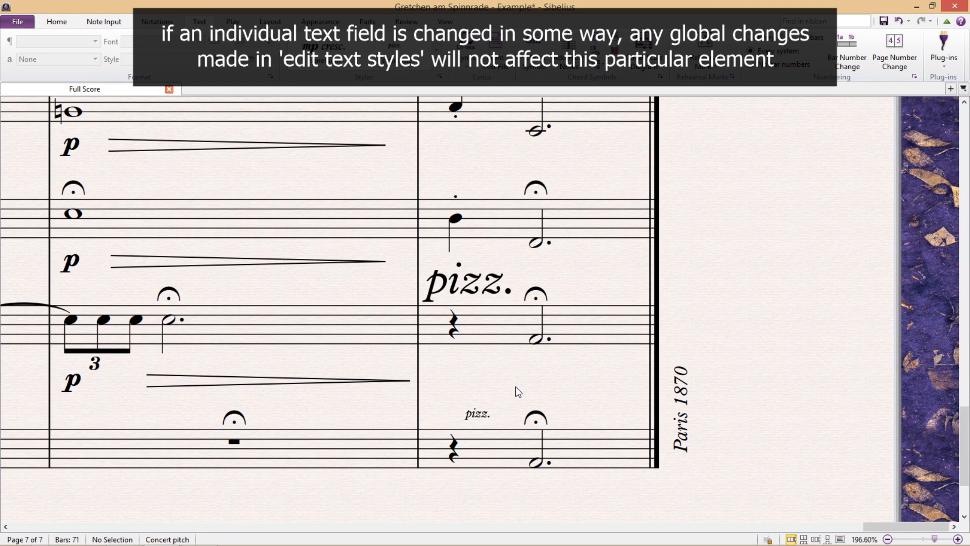
{"action": "left_click", "coordinate": [467, 287]}
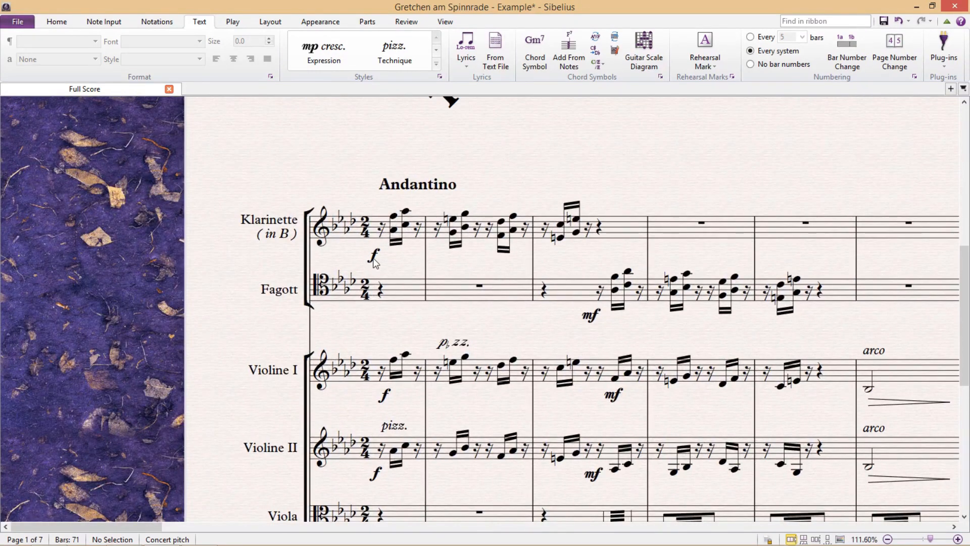
Step: Select and deselect the clarinet's f dynamic, then bring up Edit Text Styles
{"action": "left_click", "coordinate": [372, 259]}
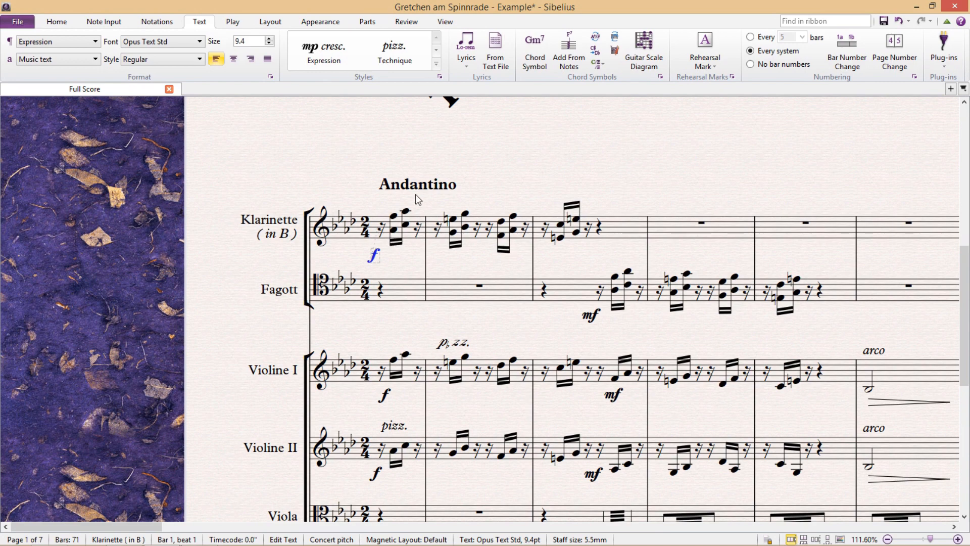
{"action": "left_click", "coordinate": [417, 184]}
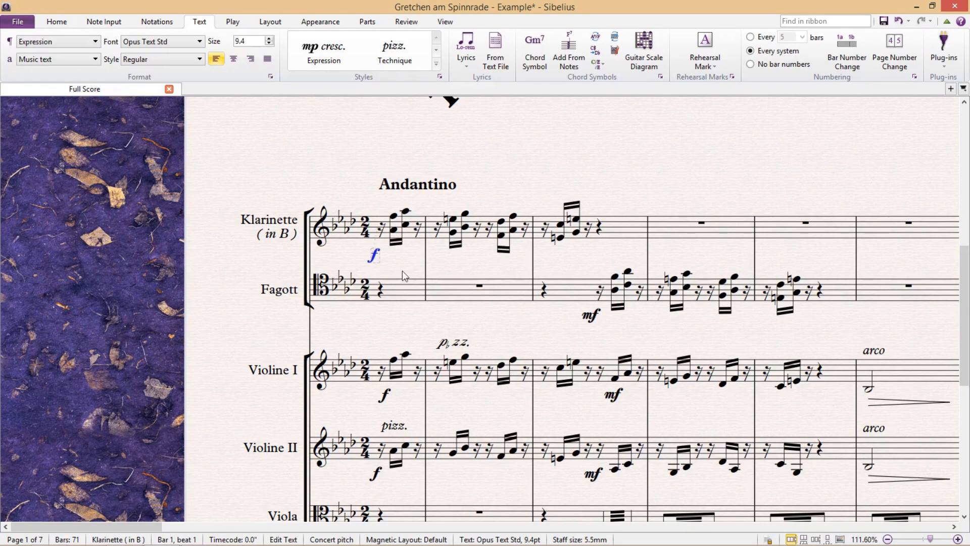
{"action": "mouse_move", "coordinate": [407, 268]}
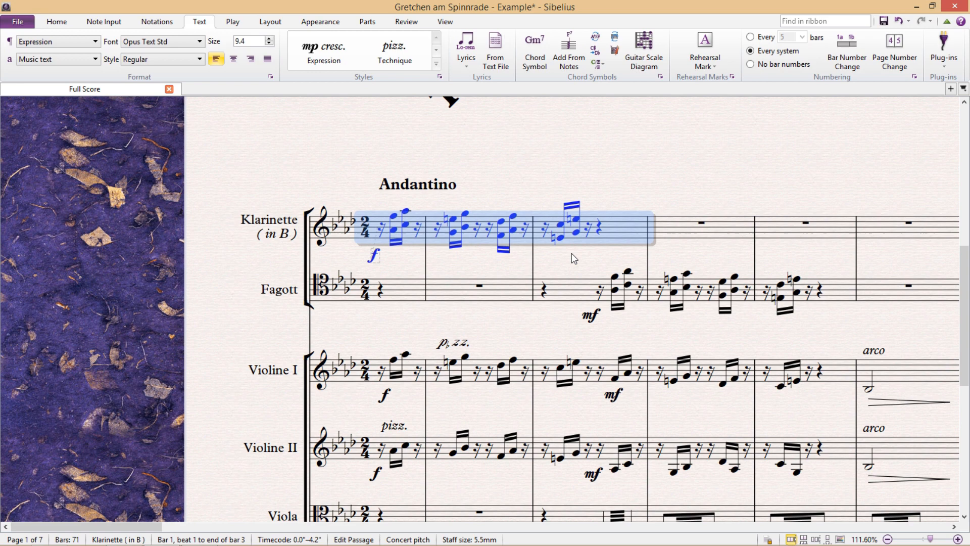
{"action": "left_click", "coordinate": [417, 184]}
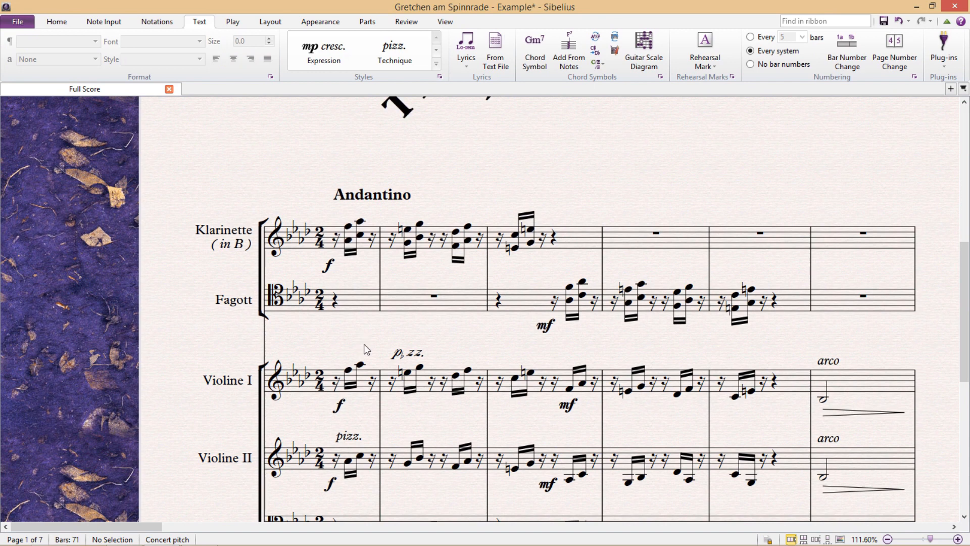
{"action": "mouse_move", "coordinate": [362, 325]}
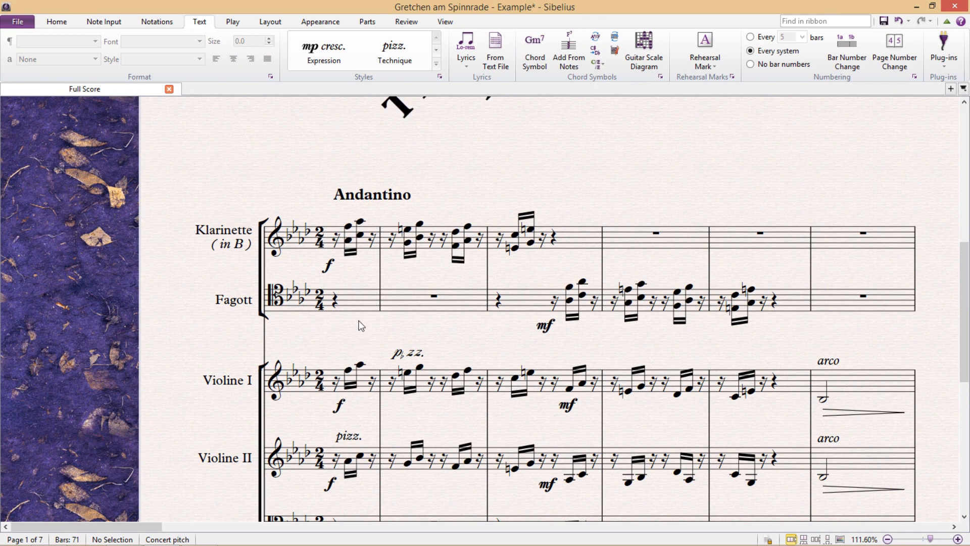
{"action": "mouse_move", "coordinate": [360, 334]}
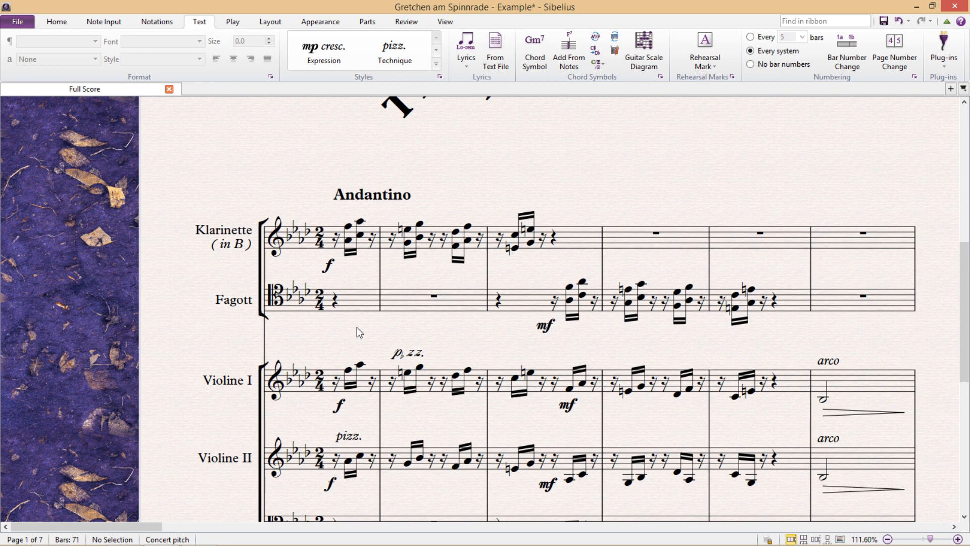
{"action": "left_click", "coordinate": [439, 77]}
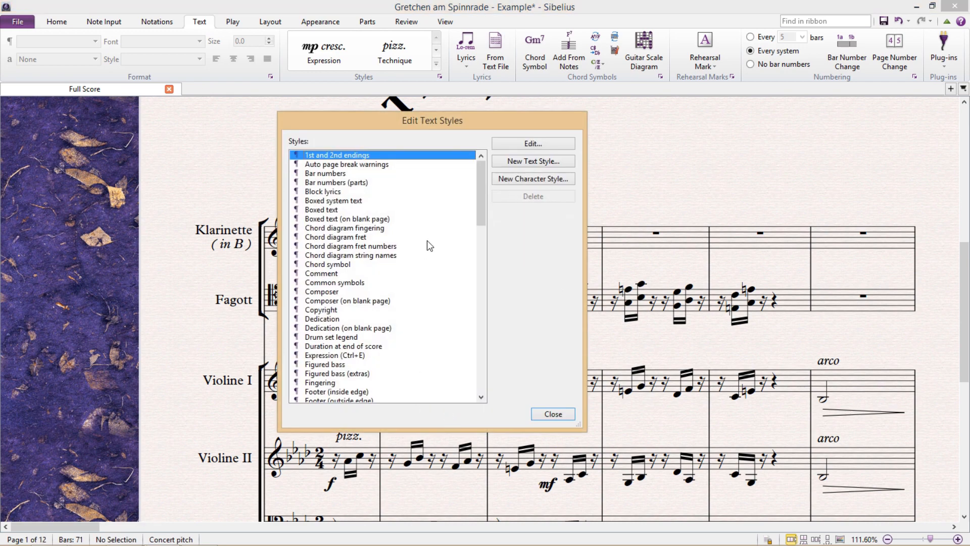
Step: Create a new 'Example Stave Text' staff text style copied from Plain text
{"action": "scroll", "scroll_direction": "down", "scroll_amount": 3}
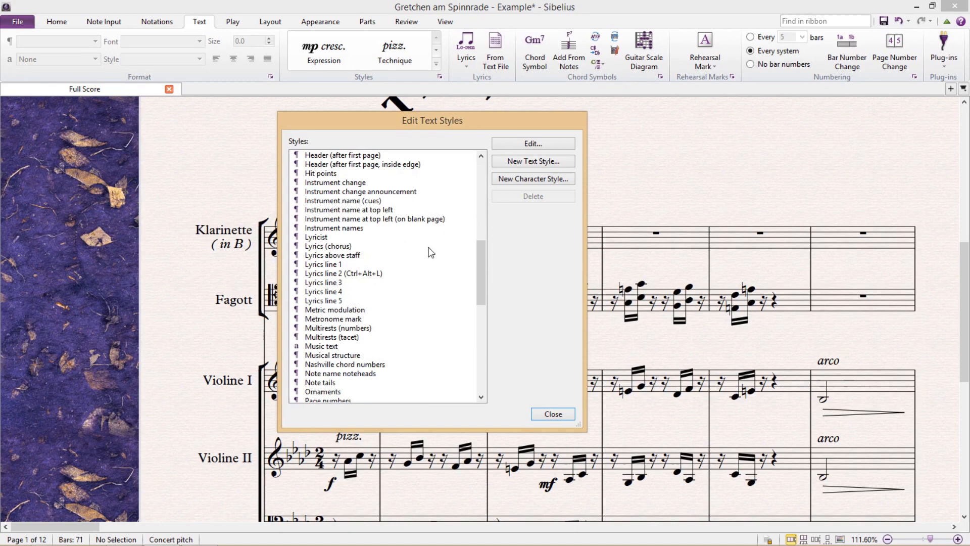
{"action": "scroll", "scroll_direction": "down", "scroll_amount": 3}
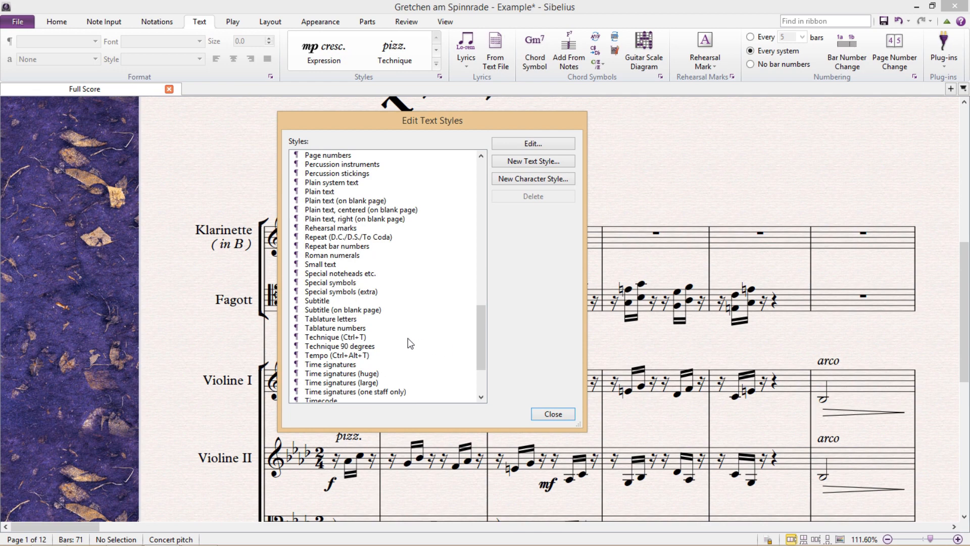
{"action": "mouse_move", "coordinate": [409, 339]}
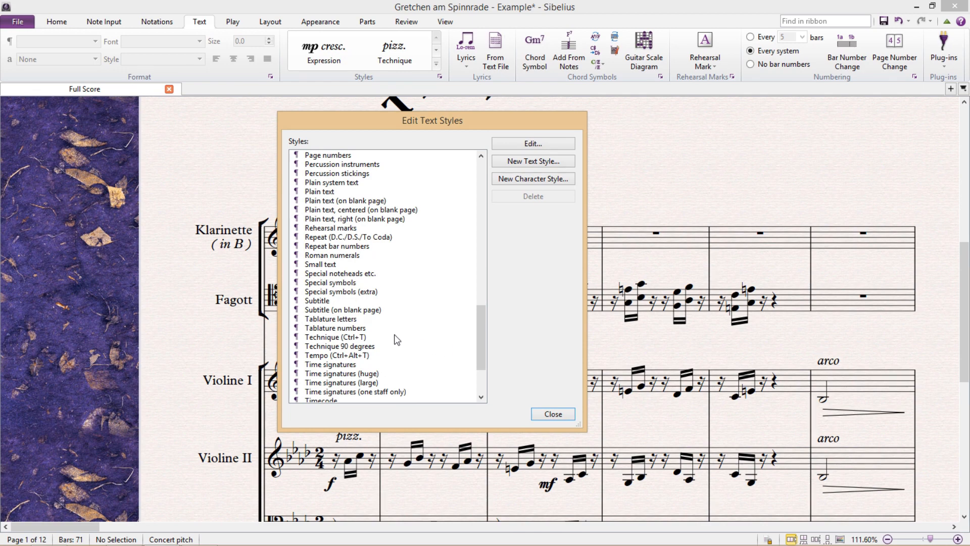
{"action": "left_click", "coordinate": [333, 337]}
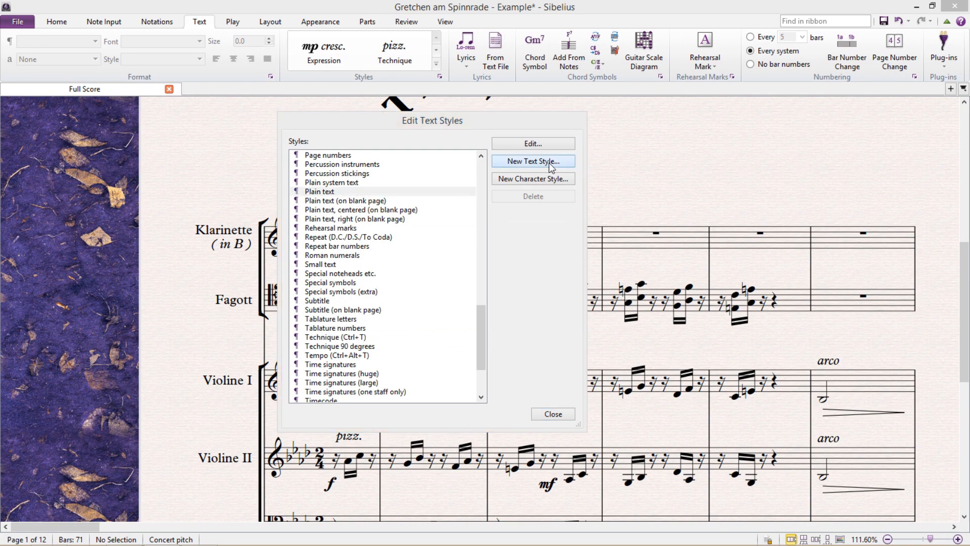
{"action": "left_click", "coordinate": [532, 161]}
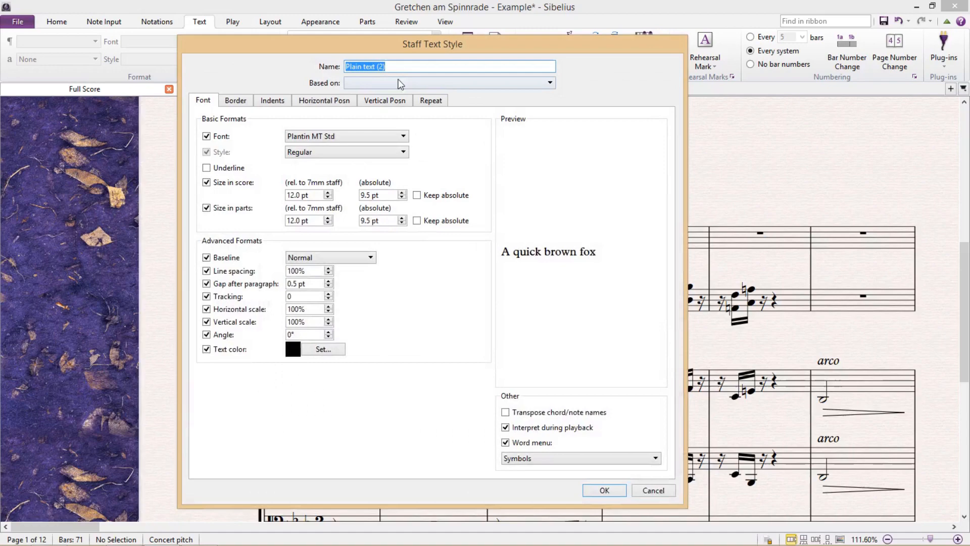
{"action": "type", "text": "Example"}
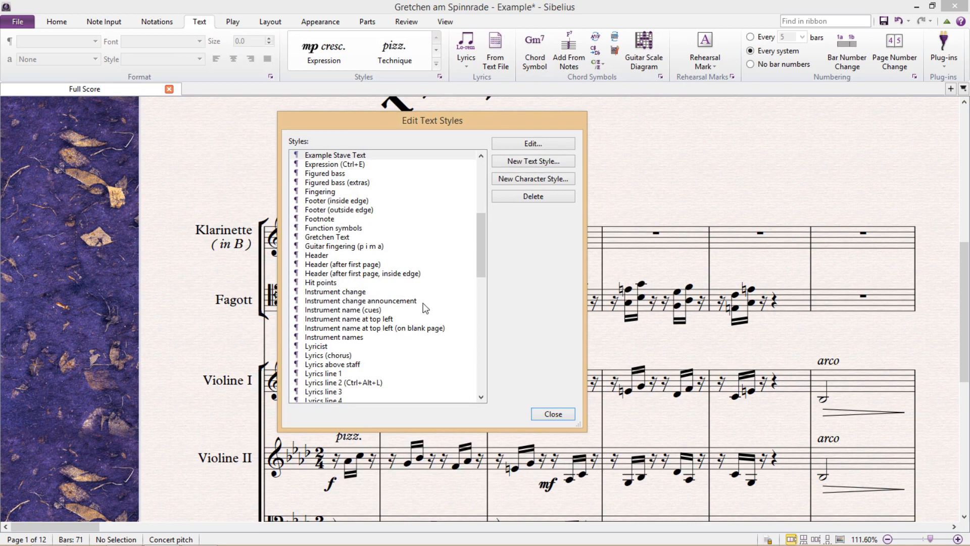
Step: Create a new 'Example System Text' system text style copied from Tempo and save it
{"action": "scroll", "scroll_direction": "down", "scroll_amount": 3}
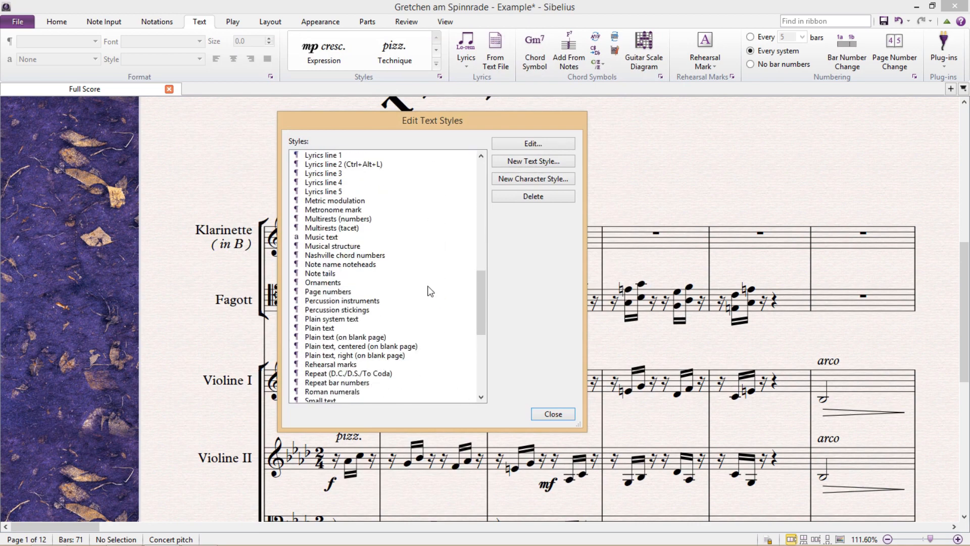
{"action": "scroll", "scroll_direction": "down", "scroll_amount": 3}
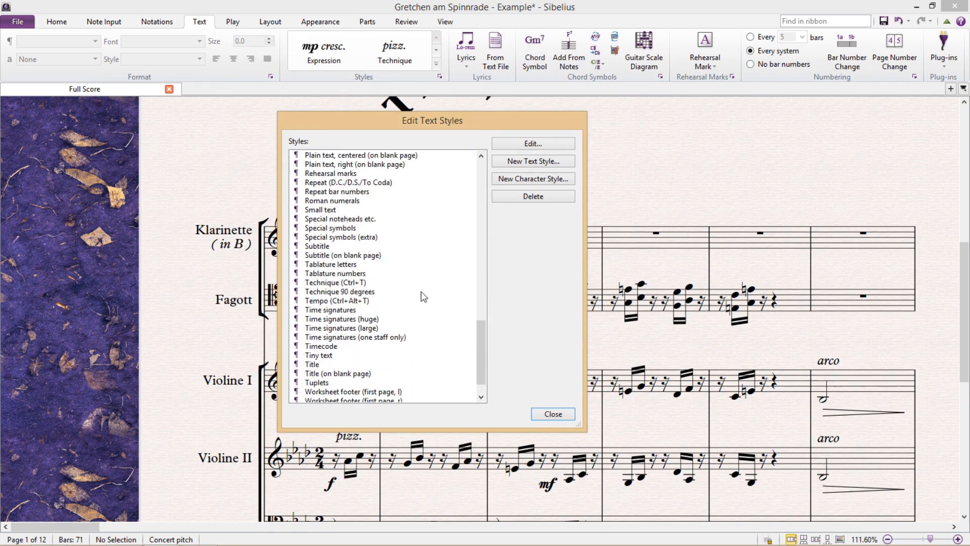
{"action": "left_click", "coordinate": [337, 300]}
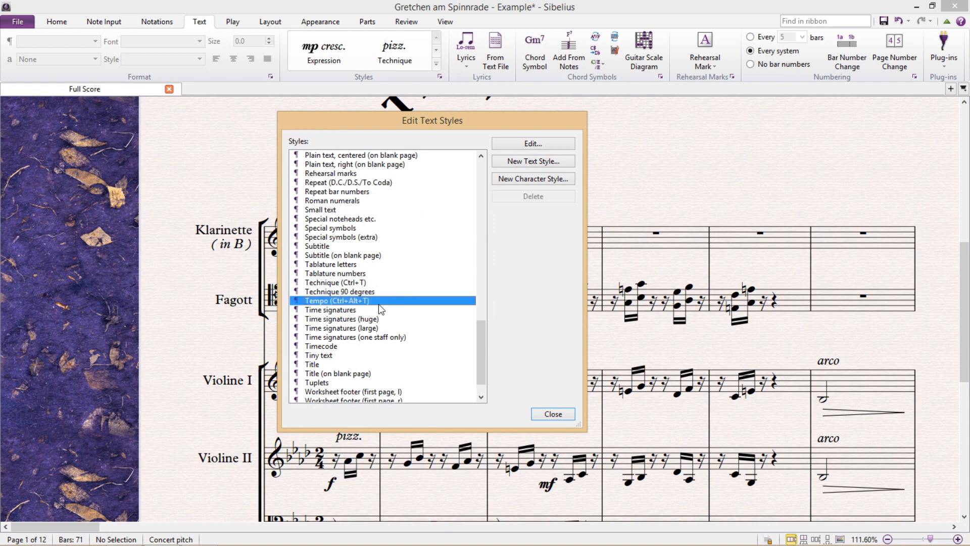
{"action": "left_click", "coordinate": [534, 160]}
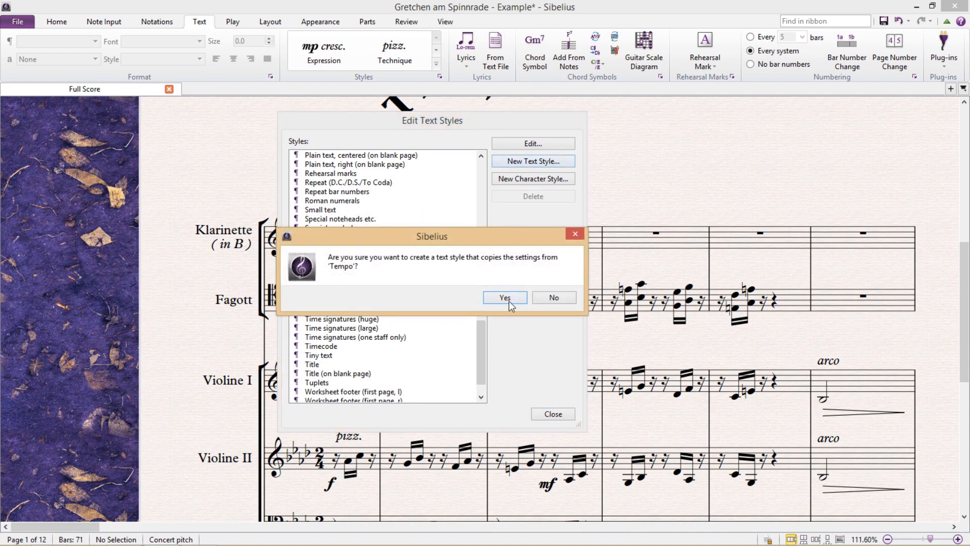
{"action": "left_click", "coordinate": [506, 297]}
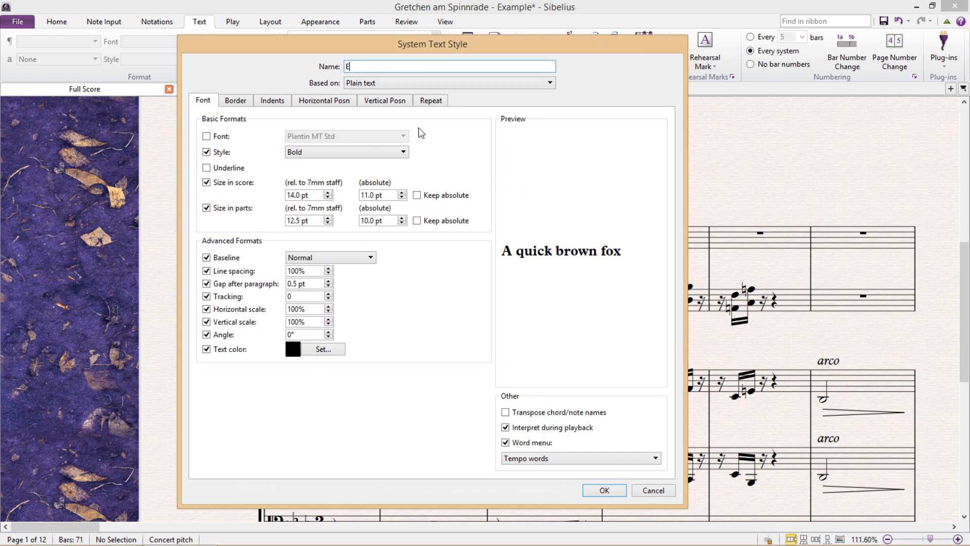
{"action": "type", "text": "xample System Text"}
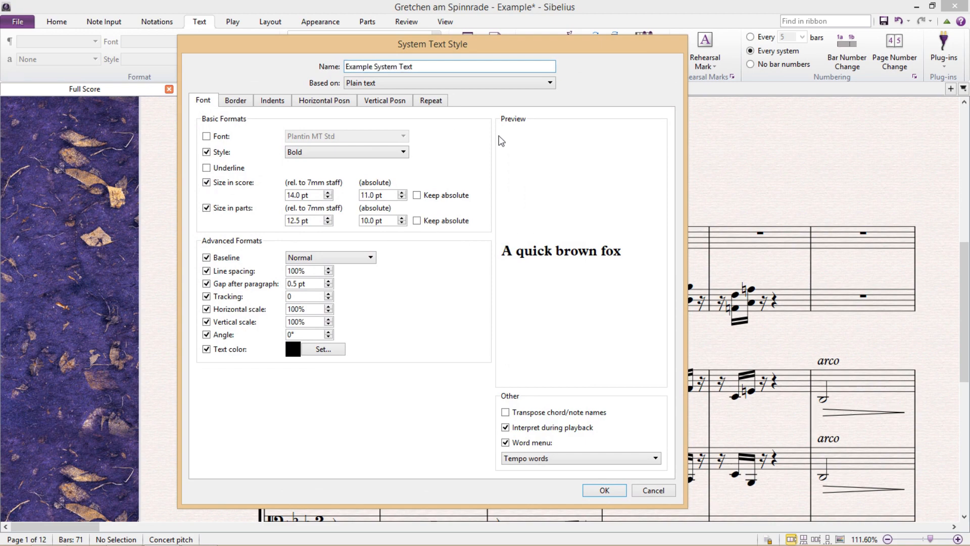
{"action": "left_click", "coordinate": [605, 489]}
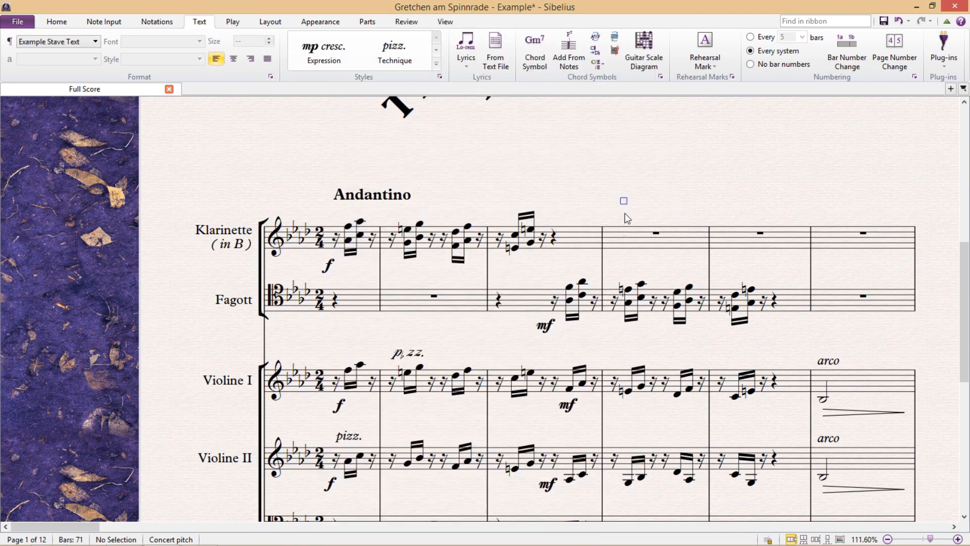
Step: Enter 'Example' in the stave text style, then add another in Example System Text above bar 4
{"action": "type", "text": "Example"}
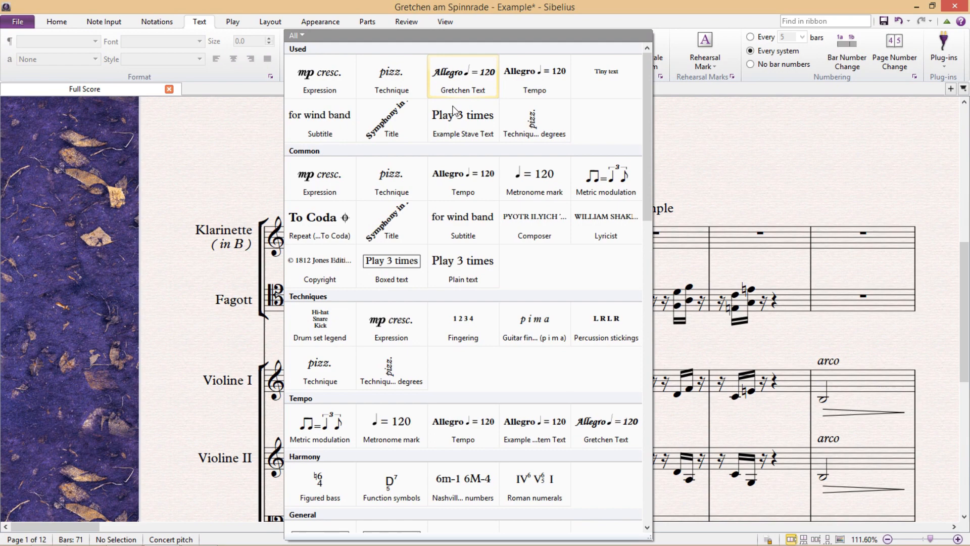
{"action": "scroll", "scroll_direction": "down", "scroll_amount": 3}
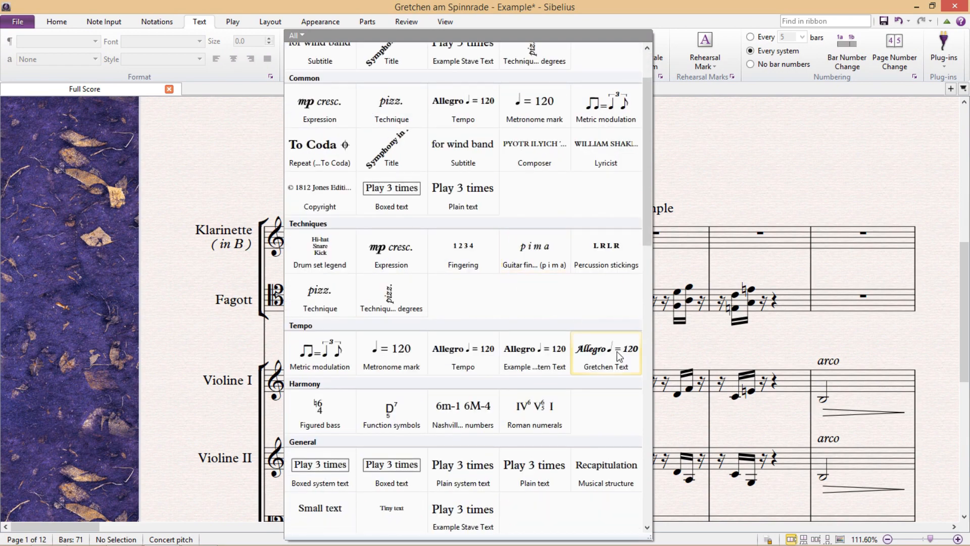
{"action": "left_click", "coordinate": [606, 349]}
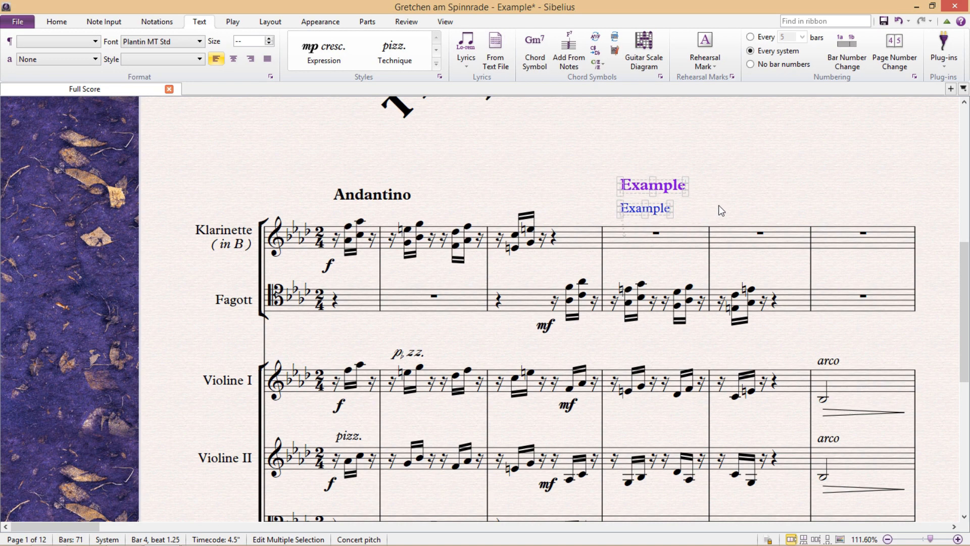
{"action": "mouse_move", "coordinate": [724, 210]}
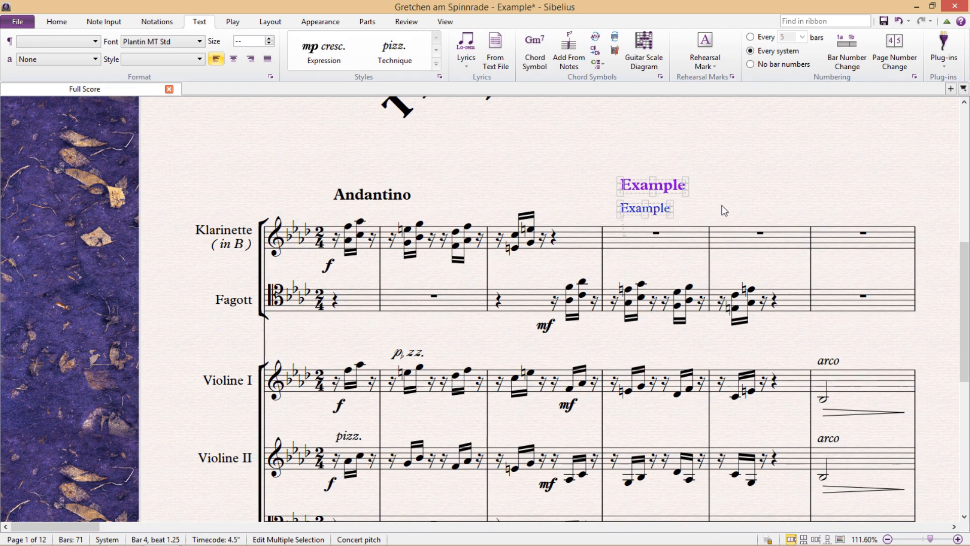